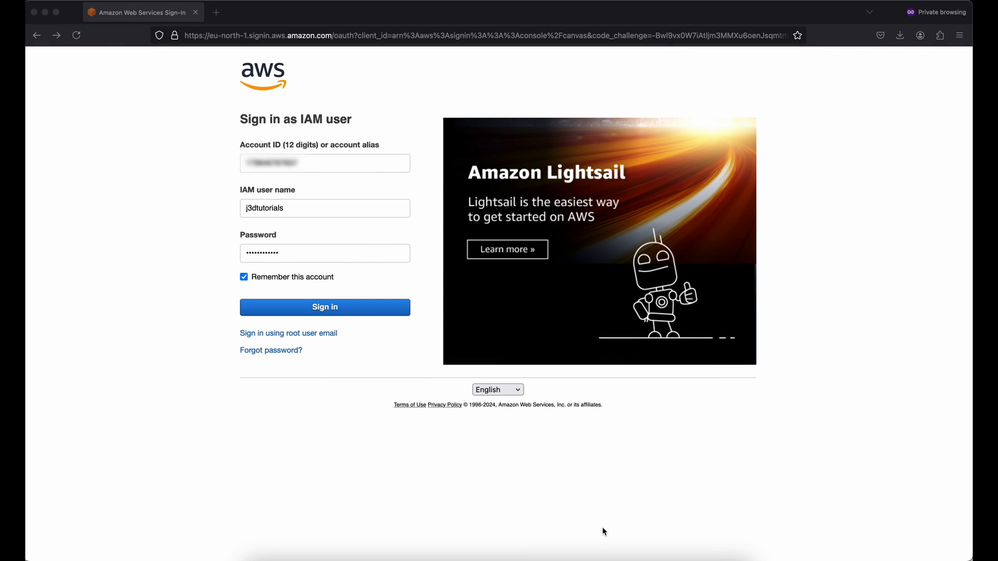
mouse_move(234, 129)
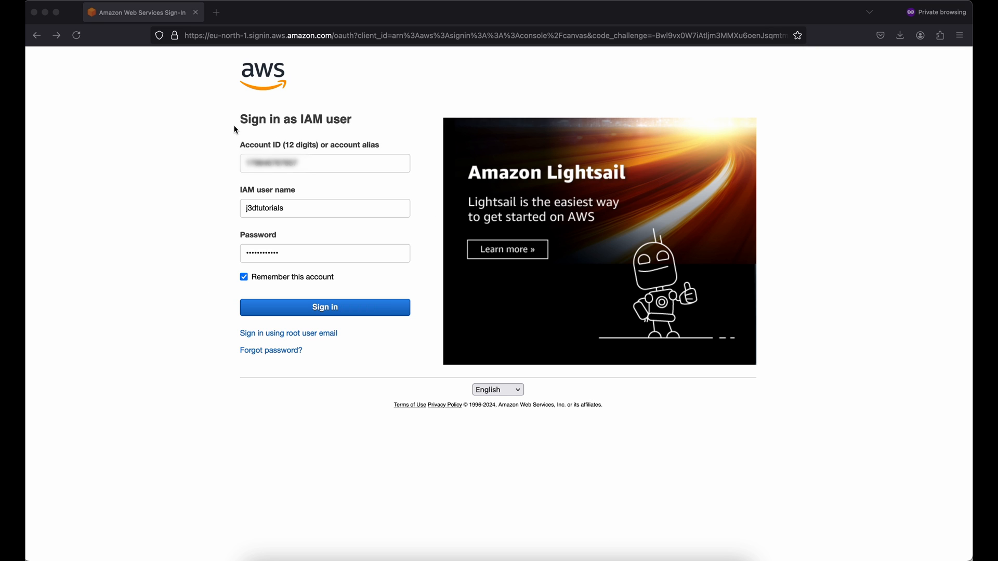
mouse_move(294, 222)
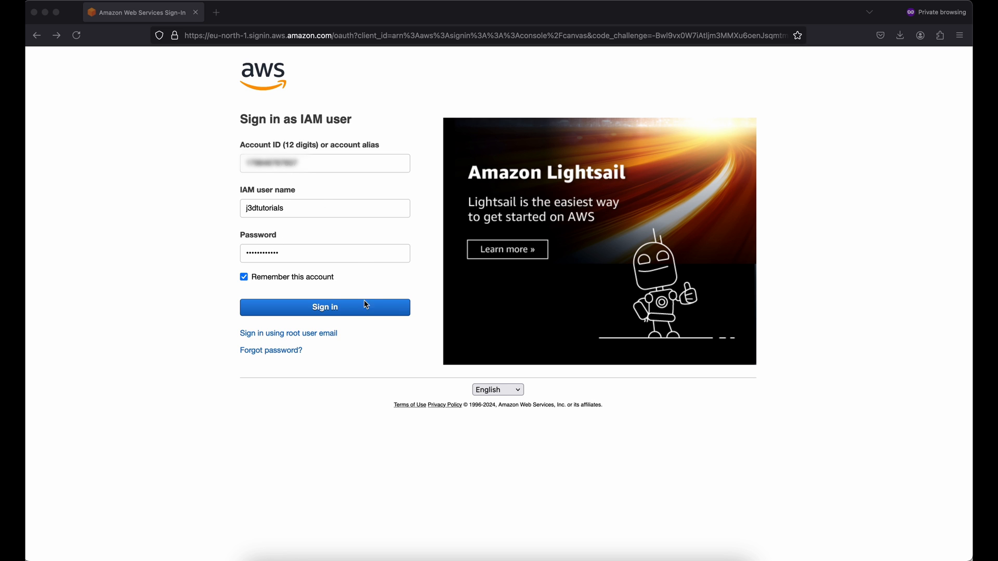
Submit the IAM user sign-in form
click(324, 307)
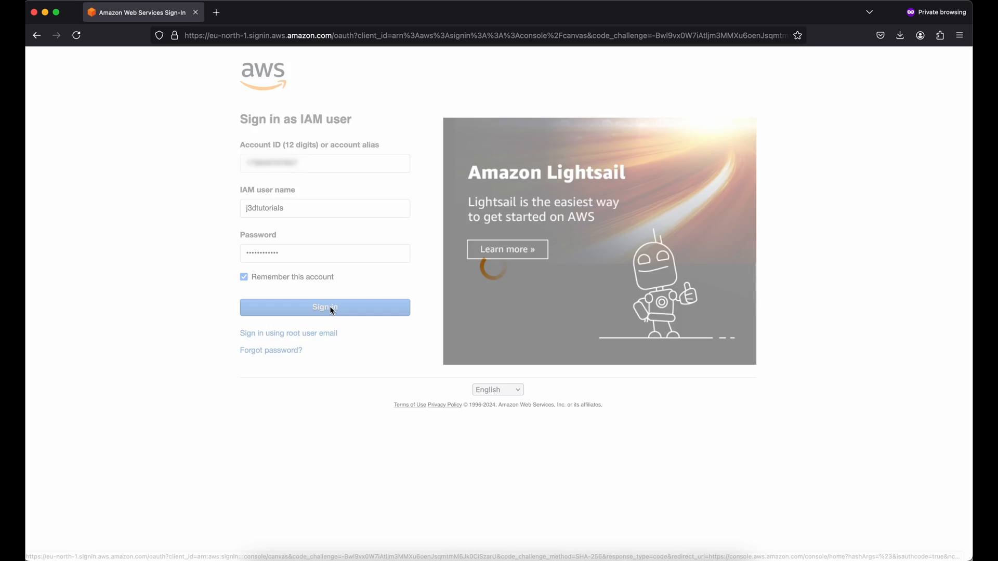
Change the console region to US East (Ohio) from the top-bar region selector
click(324, 307)
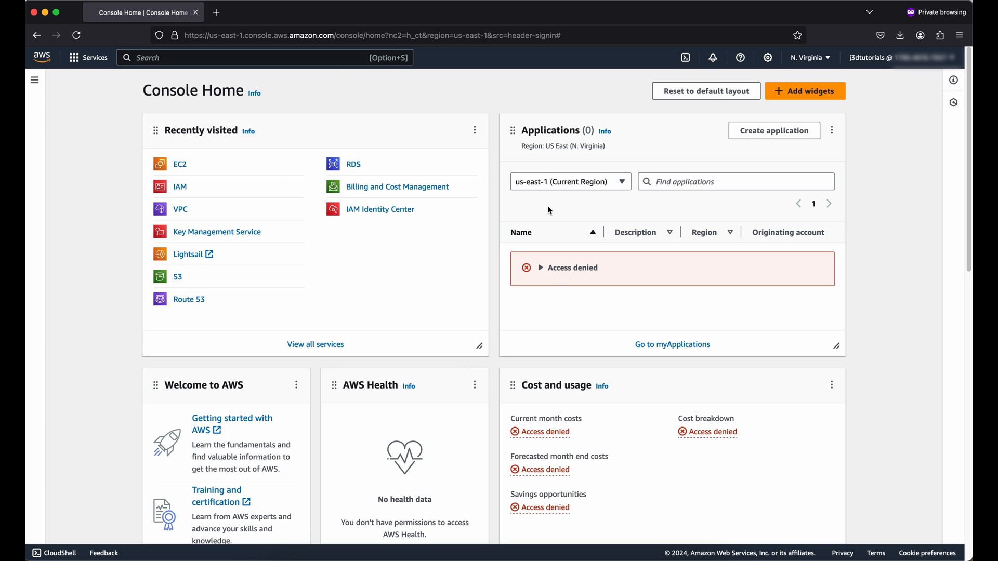
mouse_move(386, 240)
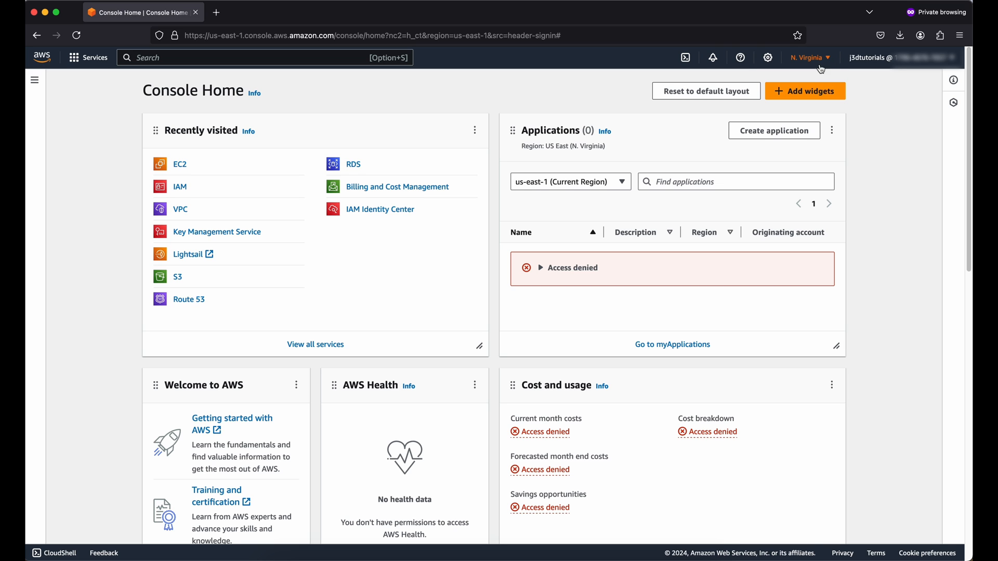
click(809, 58)
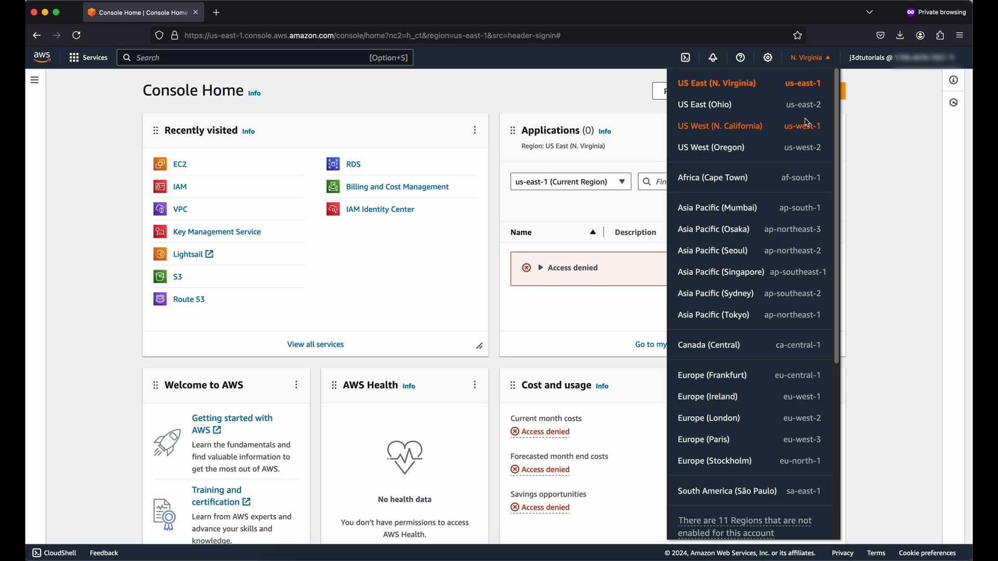
mouse_move(687, 92)
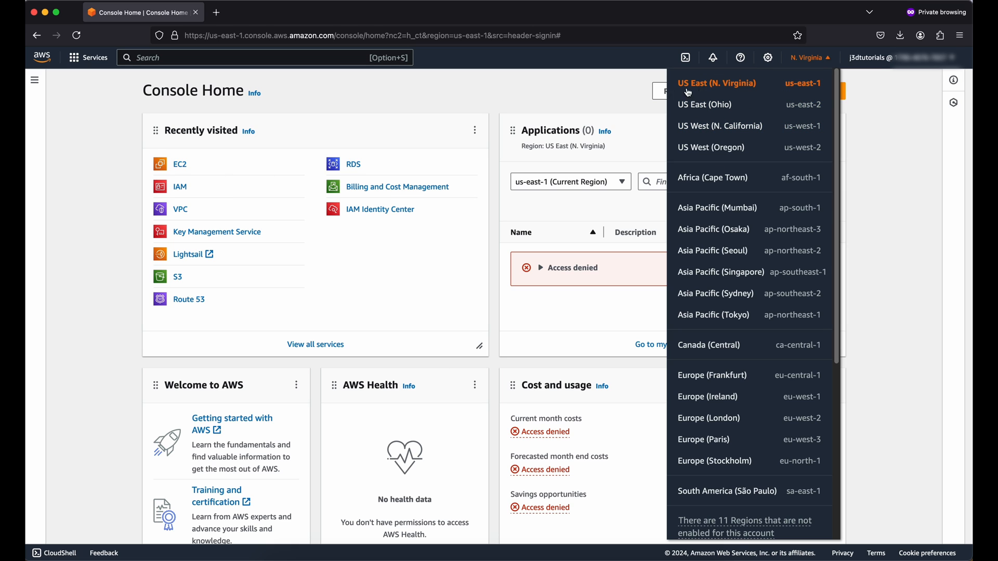
mouse_move(705, 104)
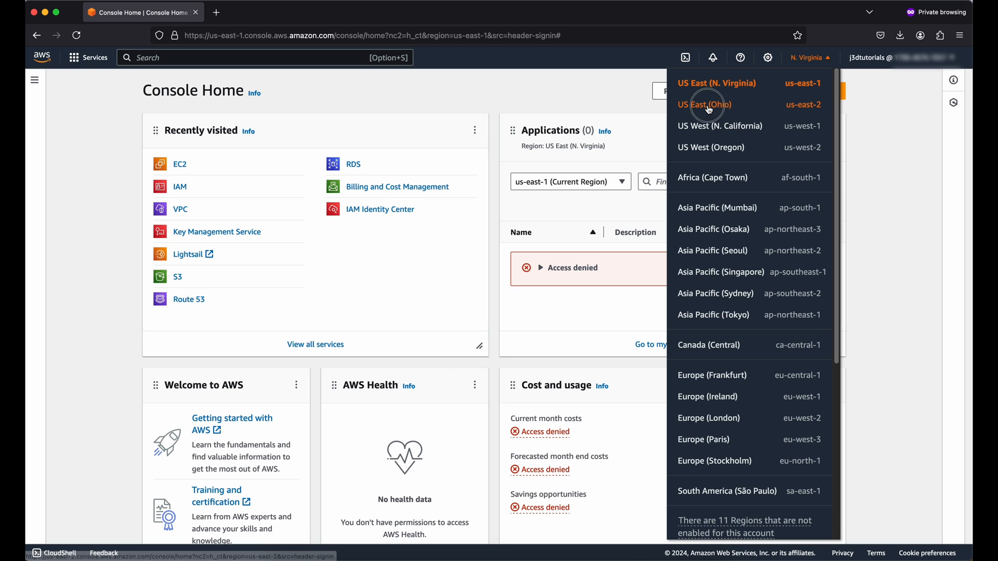
click(704, 104)
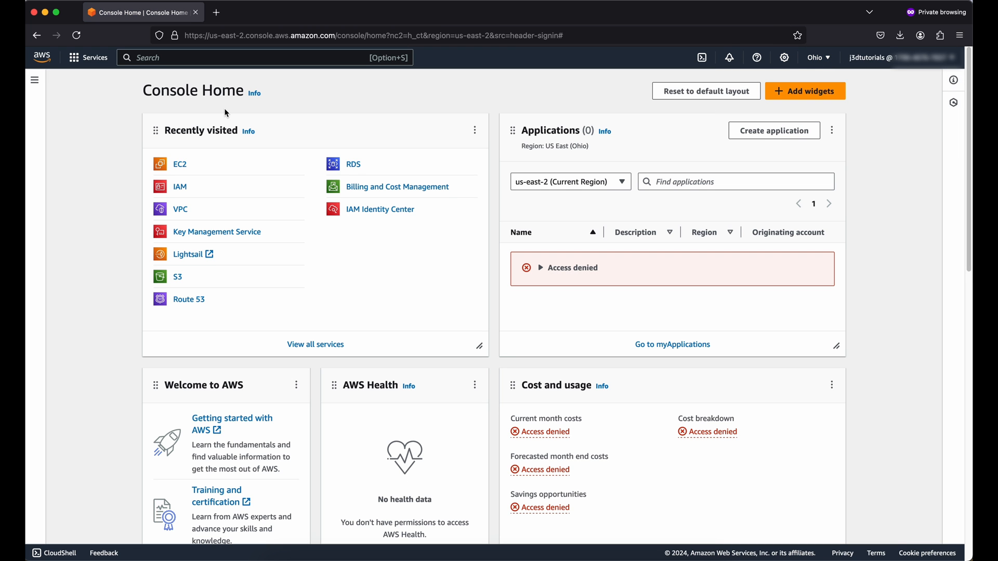
mouse_move(179, 165)
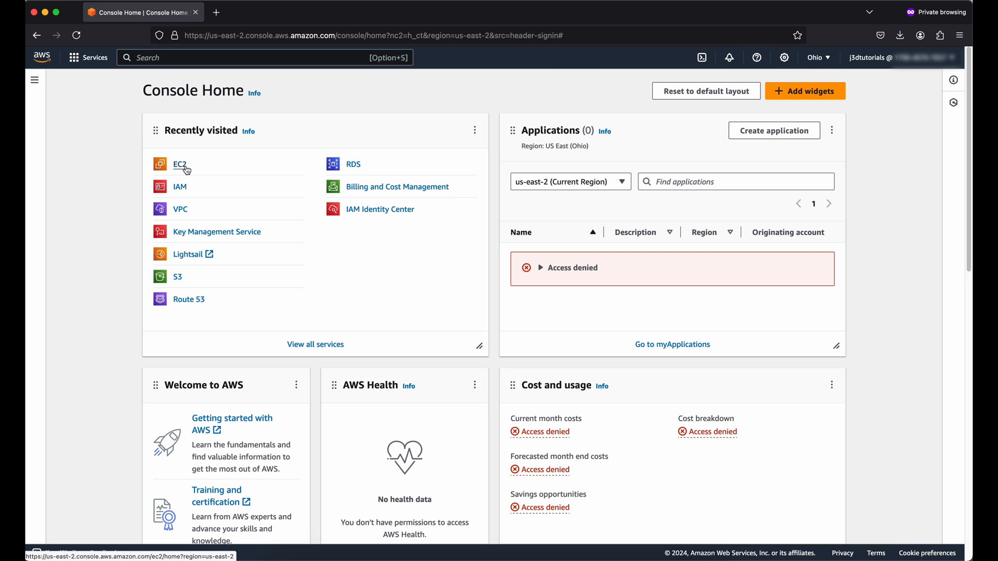
Begin an EC2 instance launch named my-proxy-server
click(180, 164)
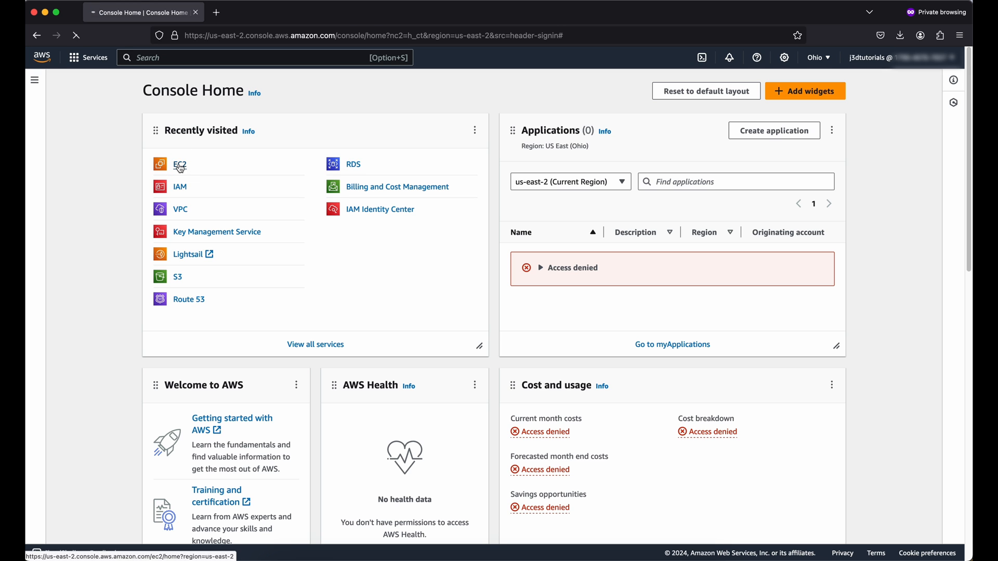
click(180, 164)
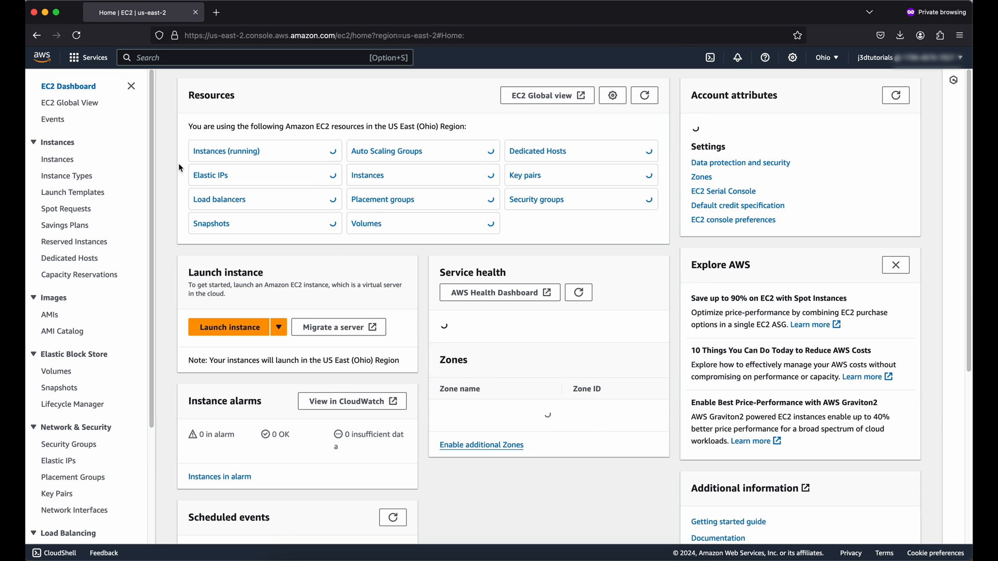
click(228, 327)
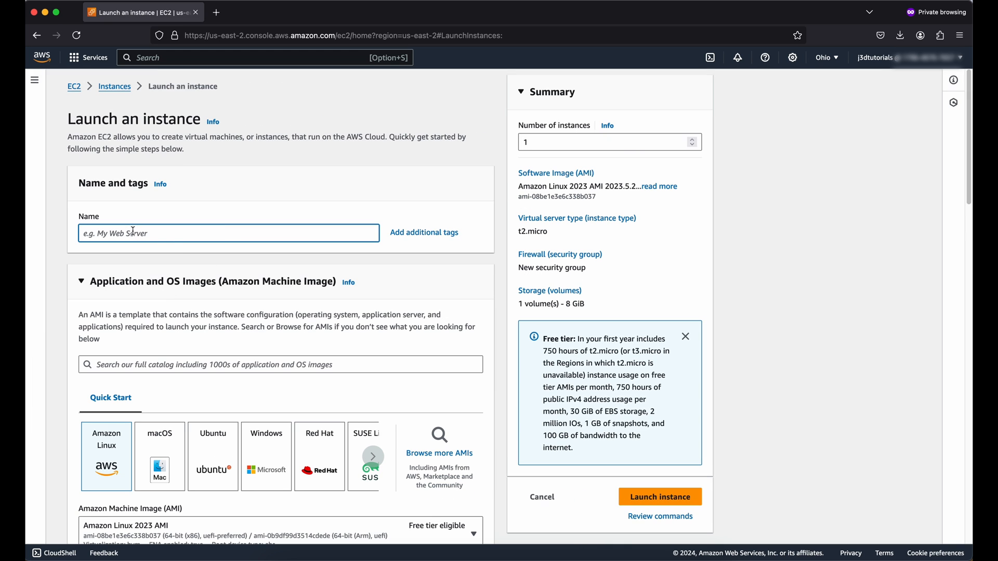
text(my-)
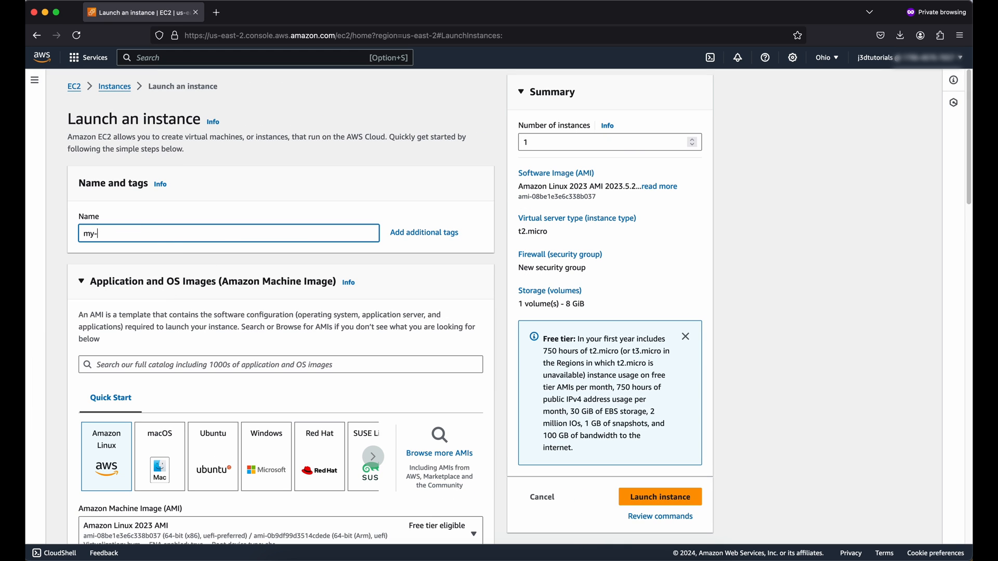
text(proxy-server)
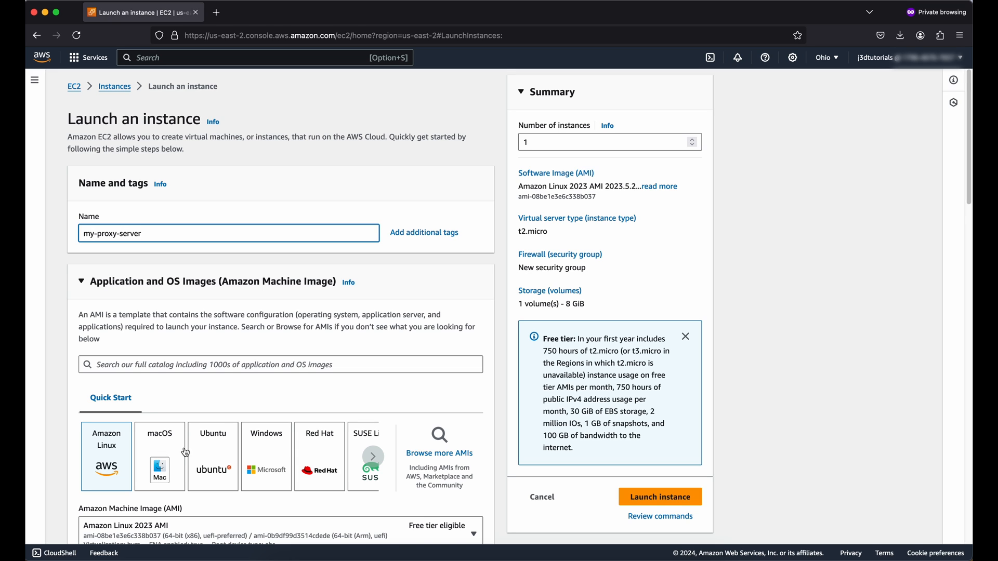
Keep the Ubuntu 24.04 AMI and t2.micro type and start creating a new key pair
scroll(down, 3)
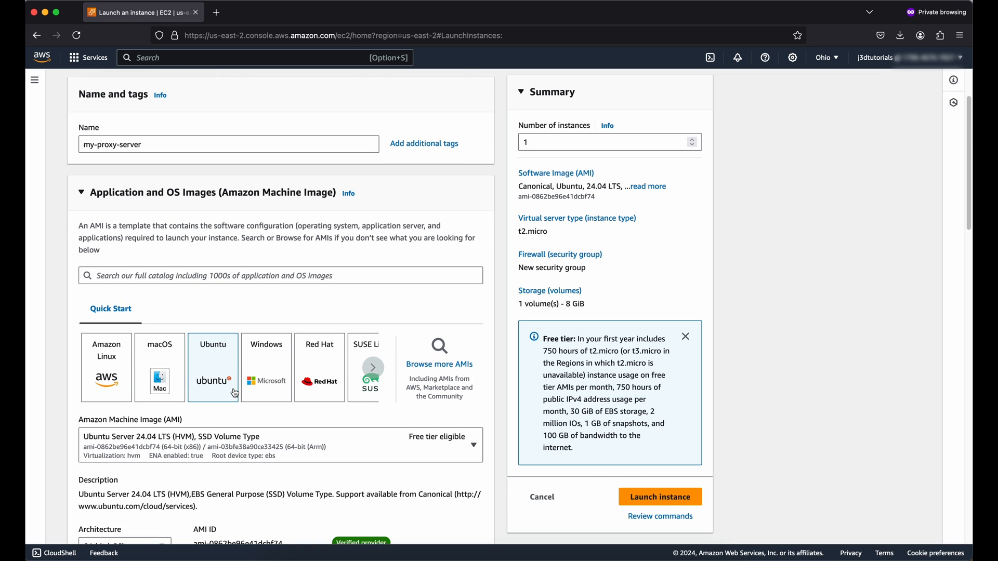
scroll(down, 3)
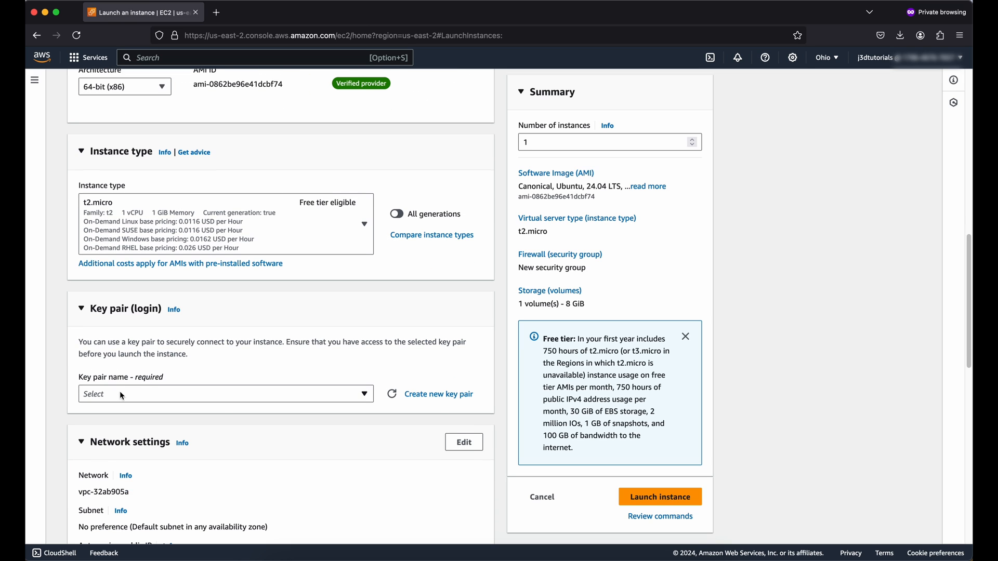
mouse_move(438, 394)
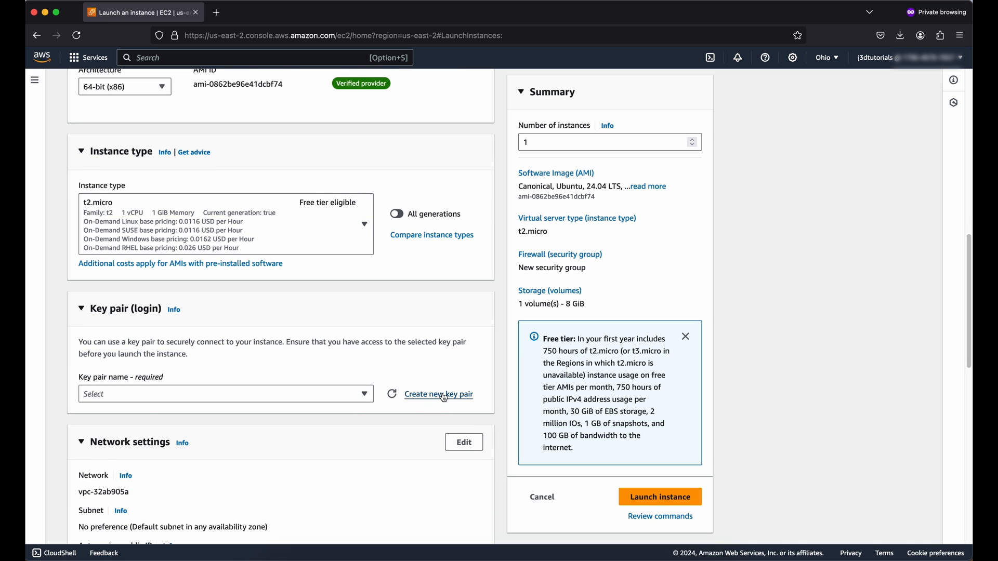
click(438, 394)
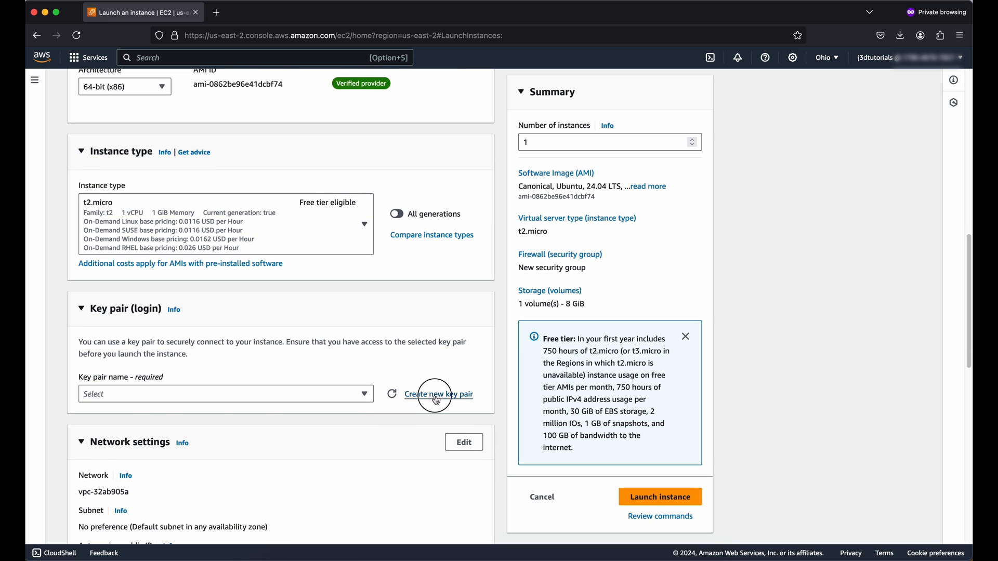
Create the RSA .pem key pair my-us-east-2-keypair for the instance
click(438, 394)
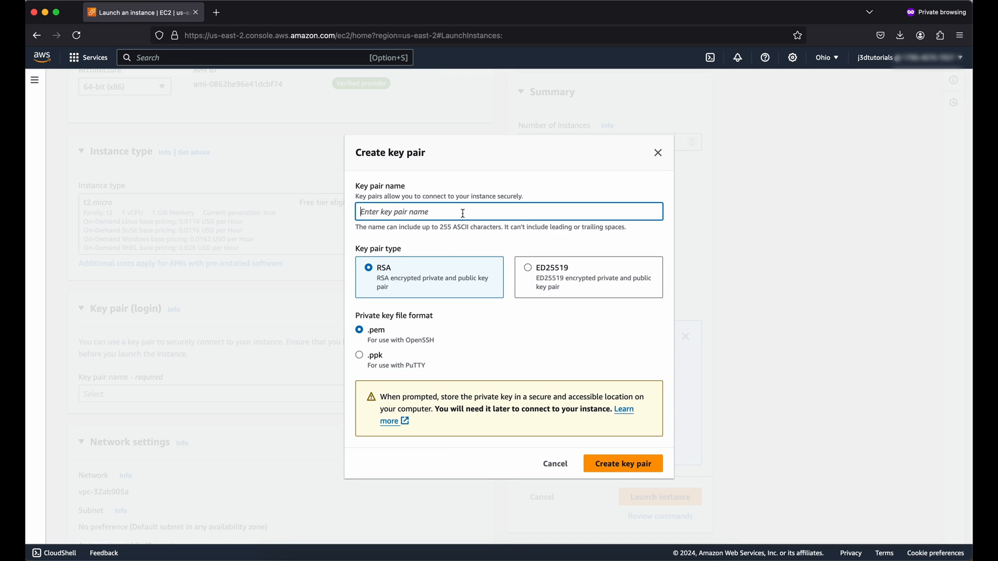
text(my-)
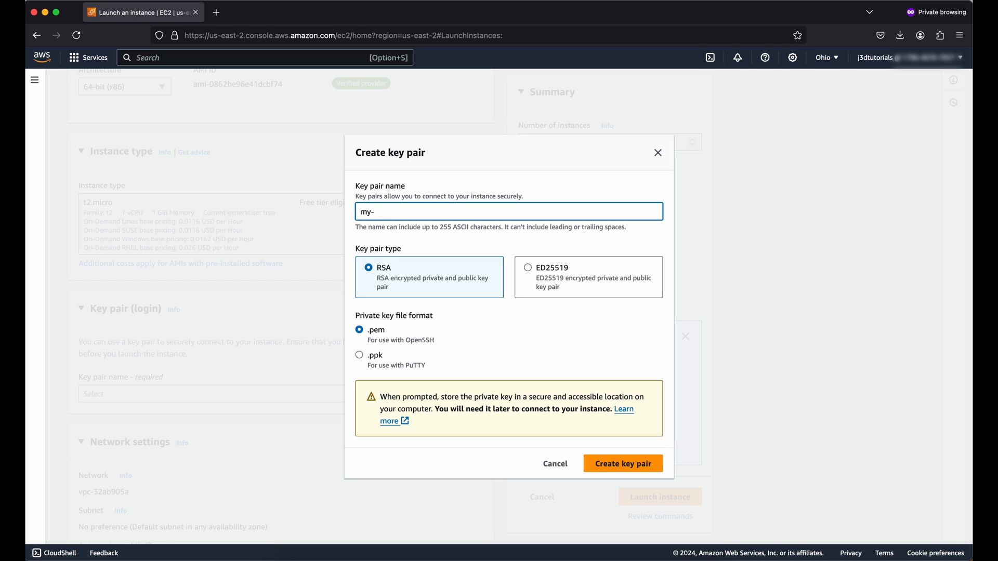
text(us-east-2)
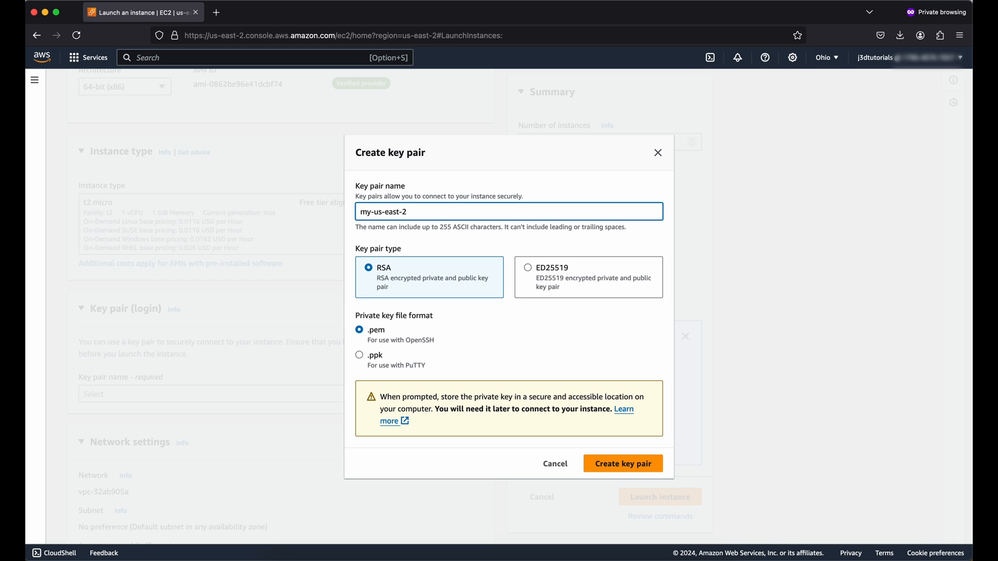
text(-keypair)
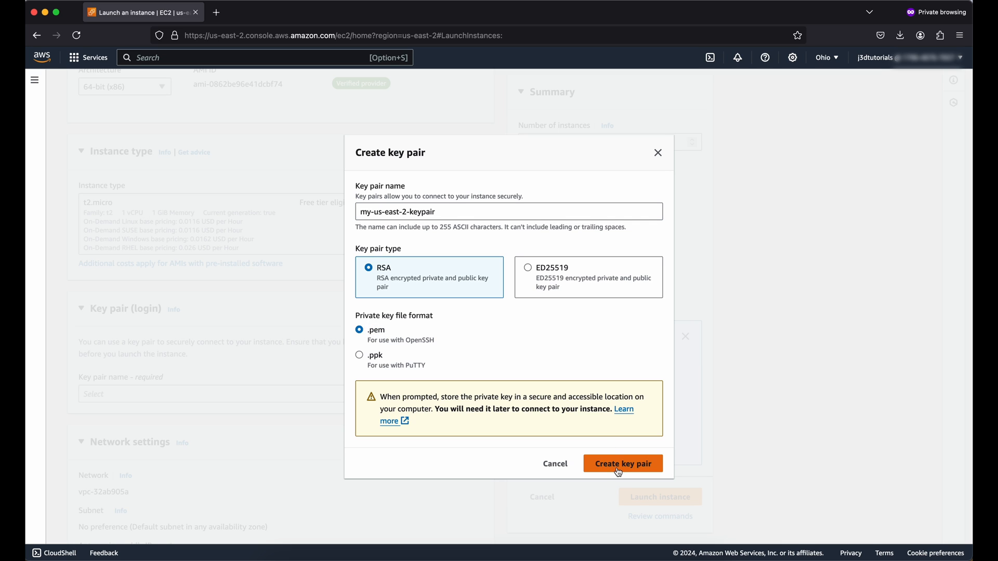
click(622, 464)
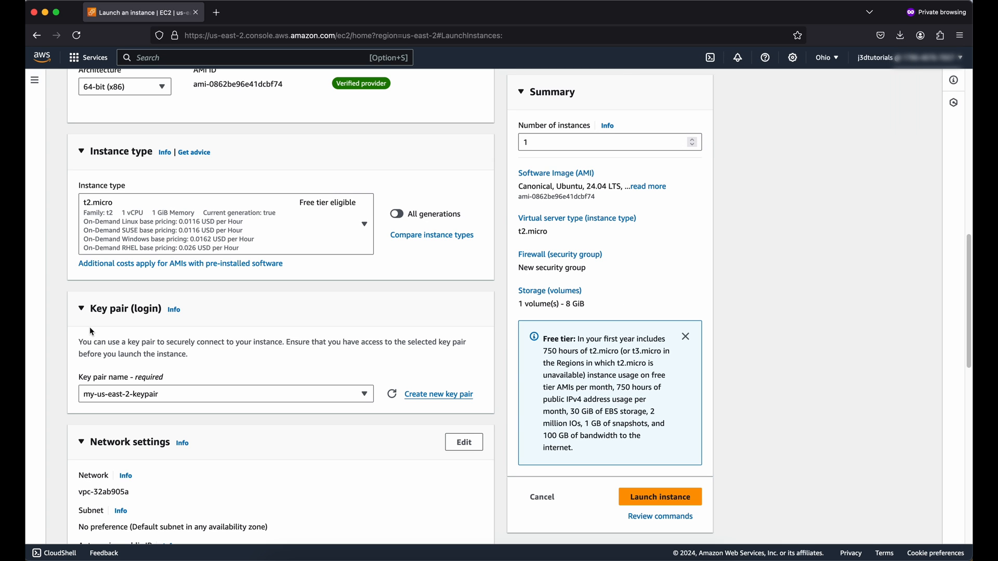
Launch the instance with default network and storage settings
scroll(down, 3)
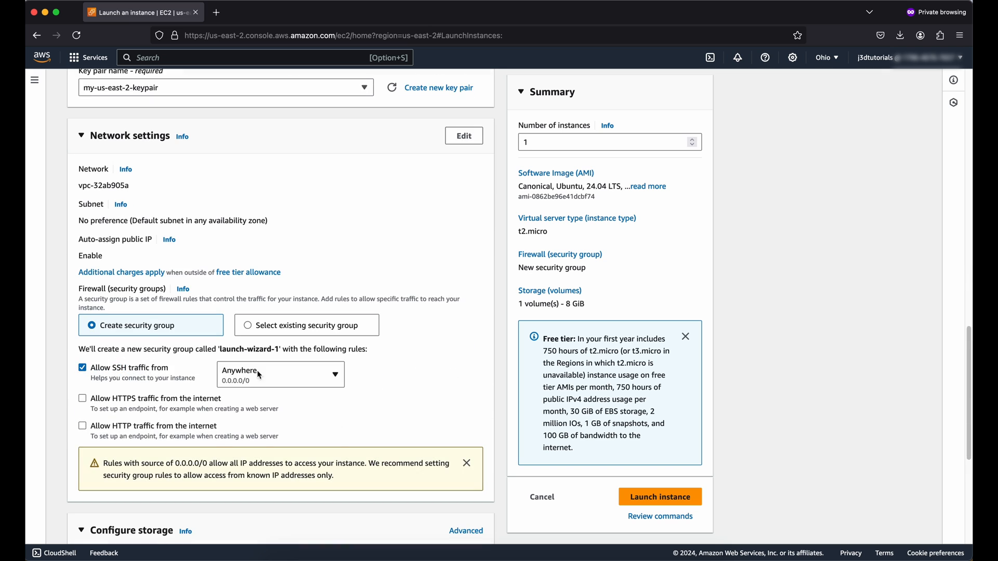
mouse_move(195, 388)
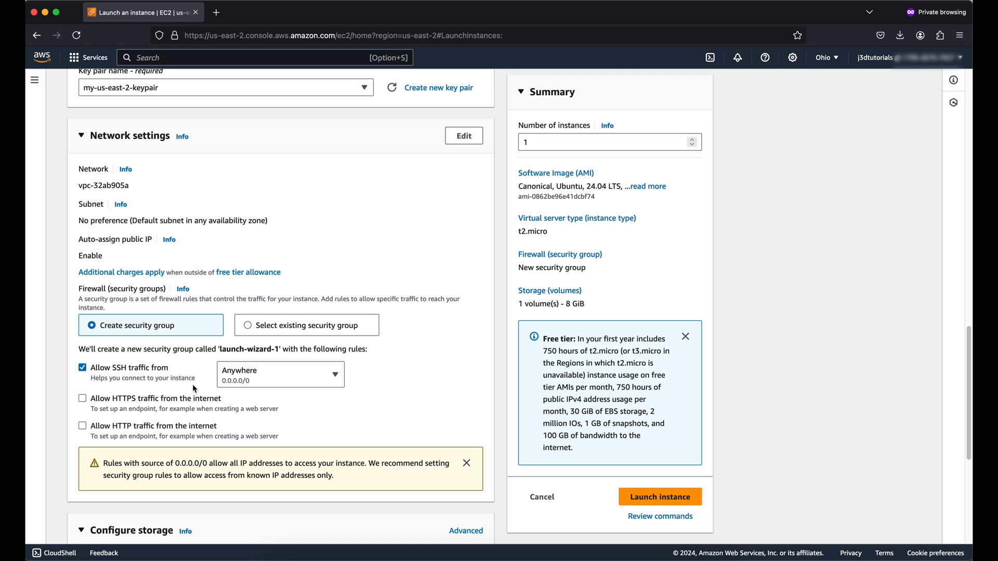
scroll(down, 3)
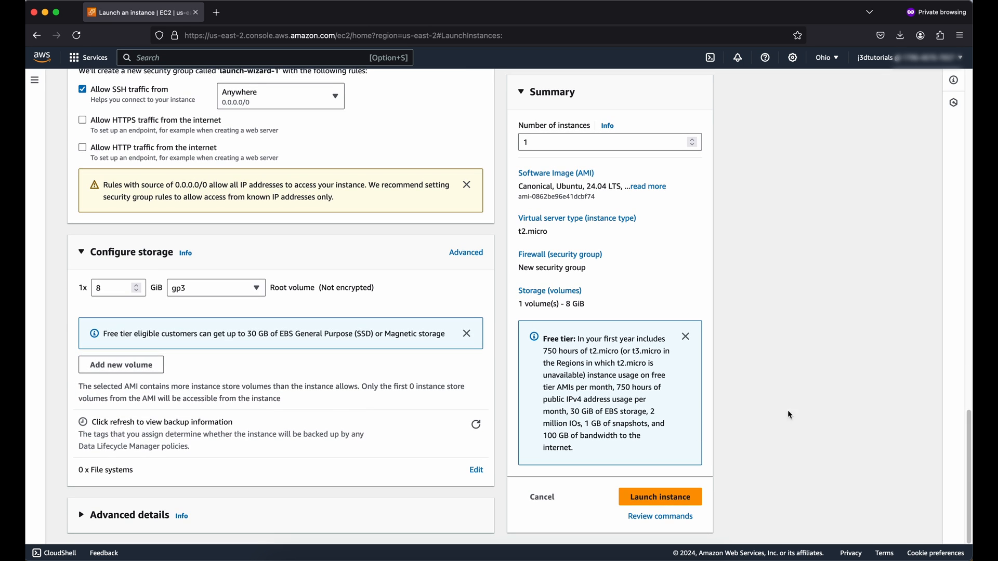
click(660, 497)
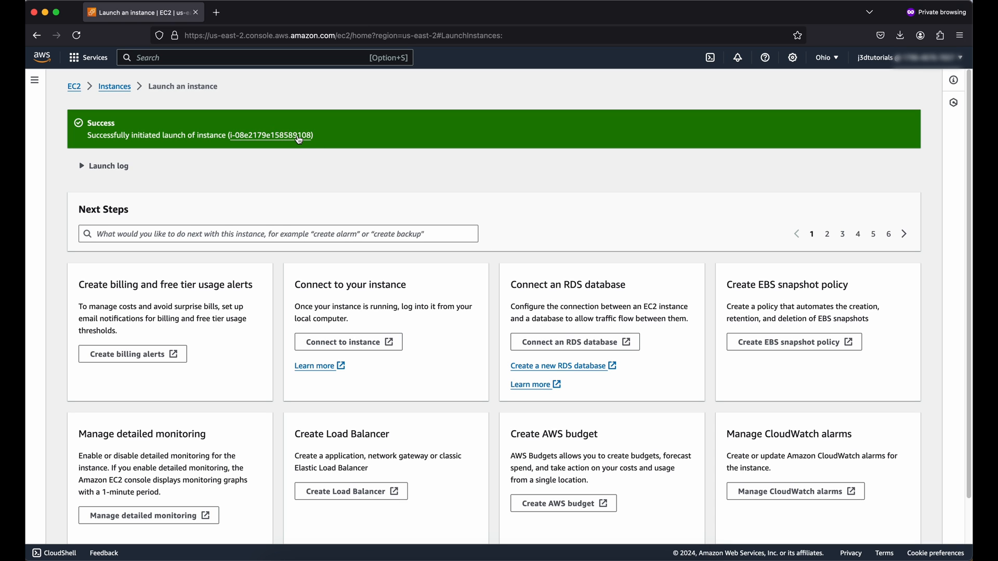
View the new instance's Security details and go to its launch-wizard-1 security group
click(270, 135)
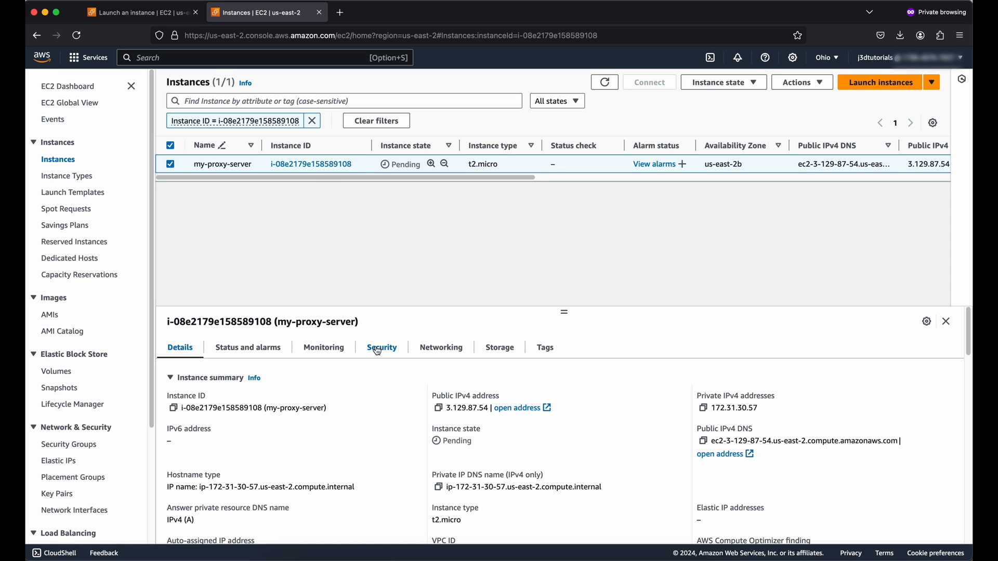
click(381, 347)
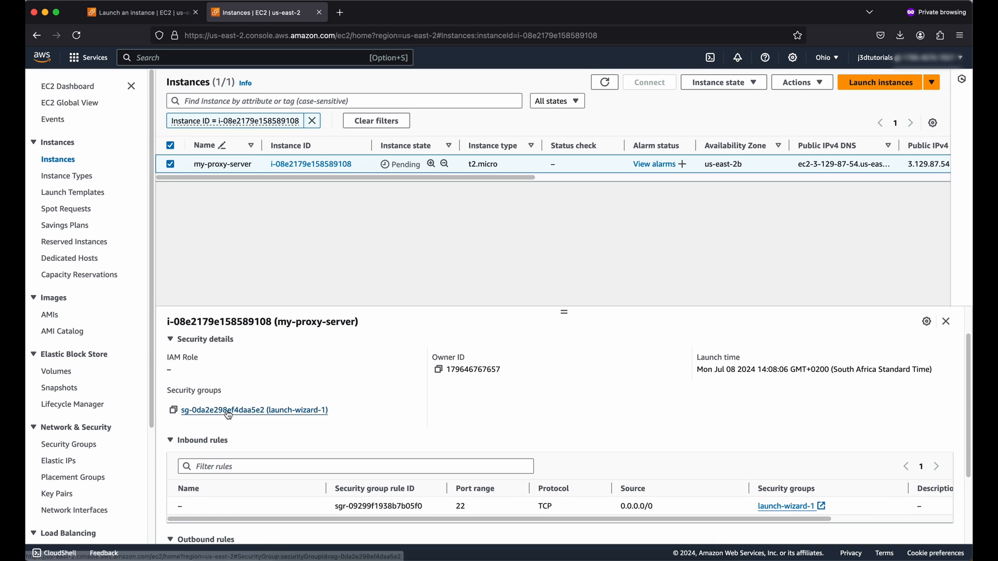
click(253, 410)
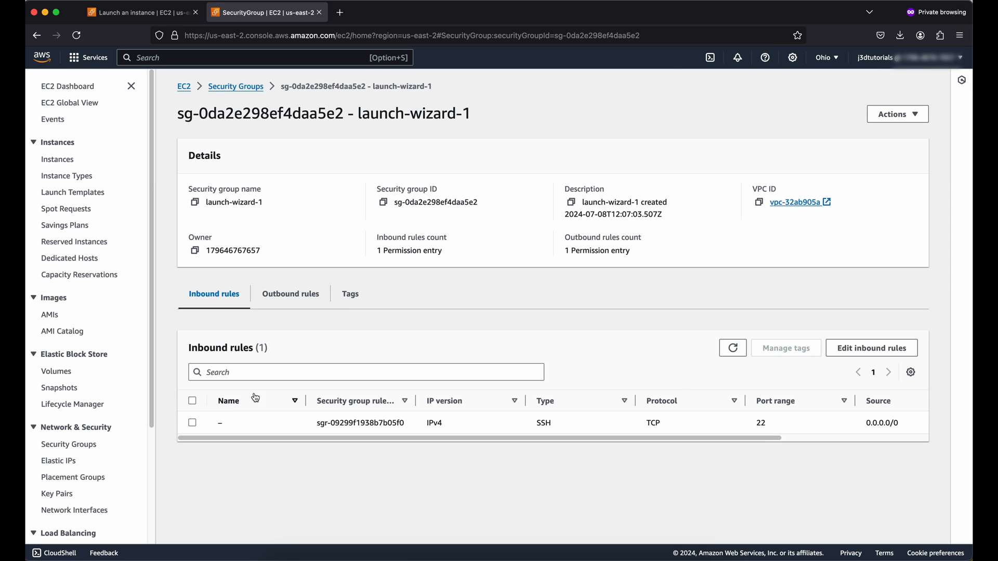
mouse_move(863, 339)
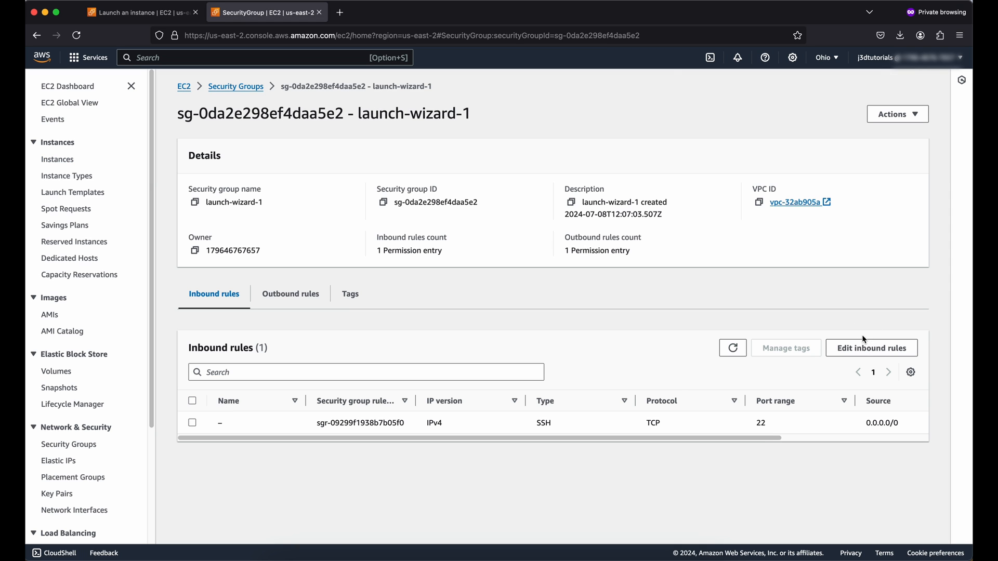
Add an inbound Custom TCP rule for port 3128 from Anywhere-IPv4
click(870, 348)
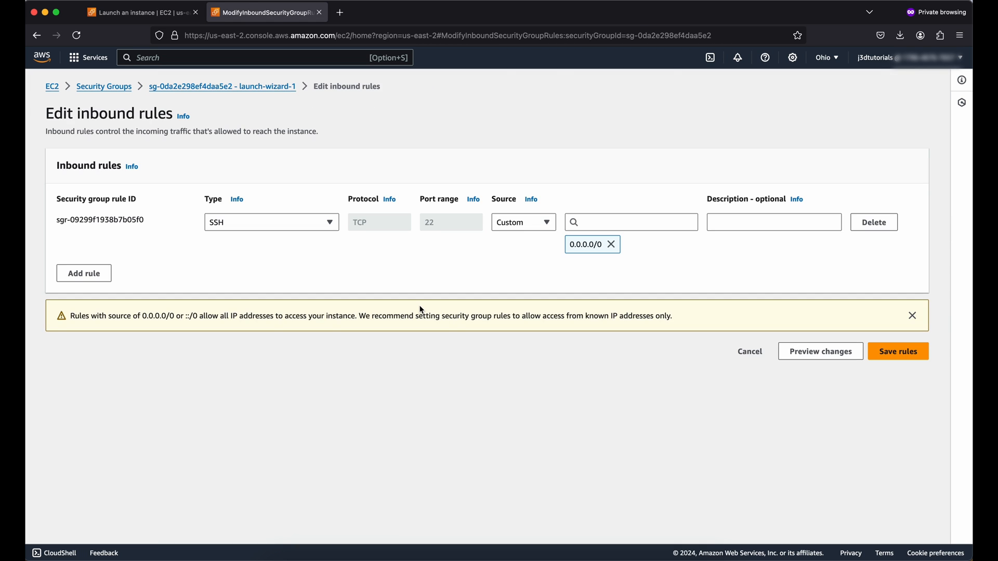
click(83, 273)
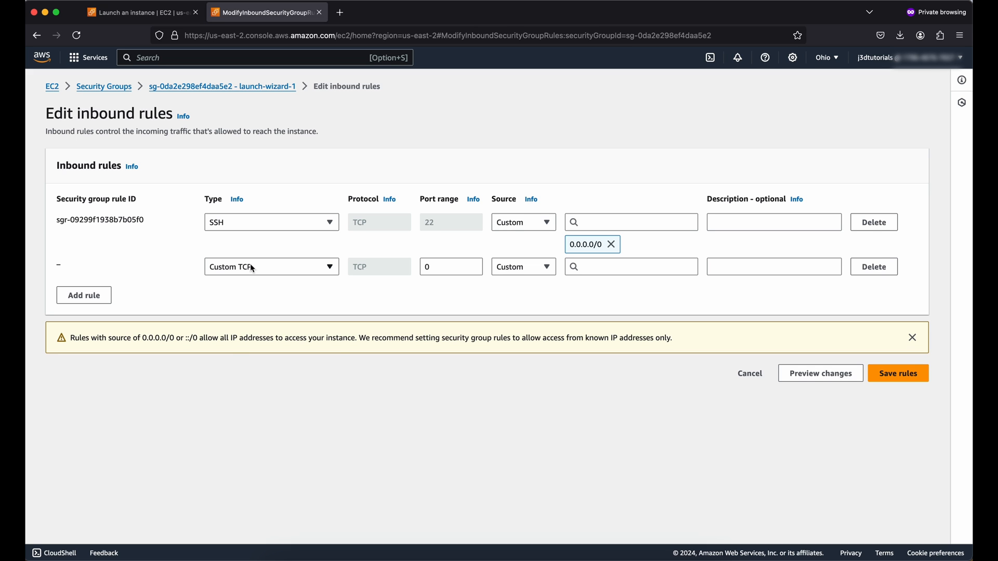
click(450, 266)
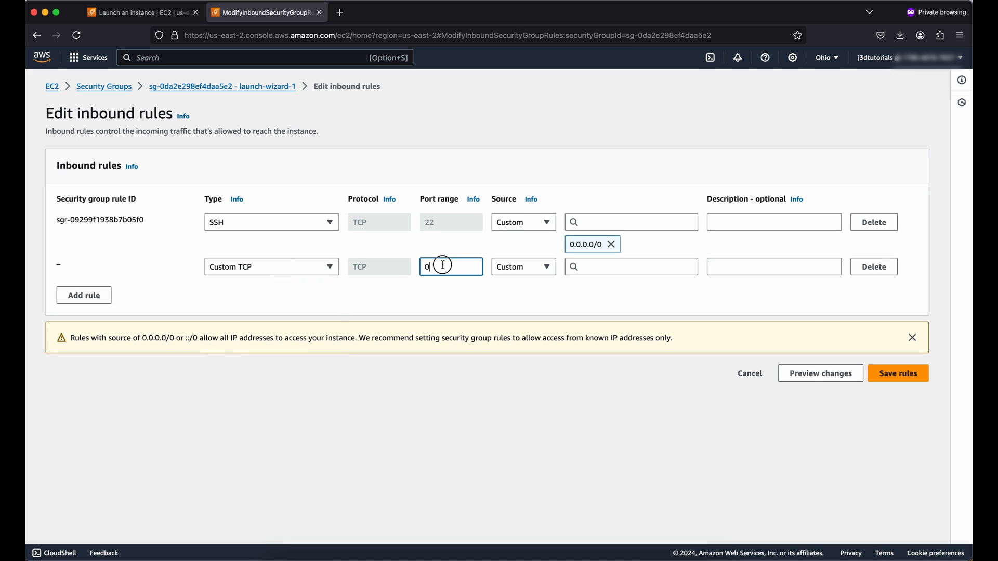
text(312)
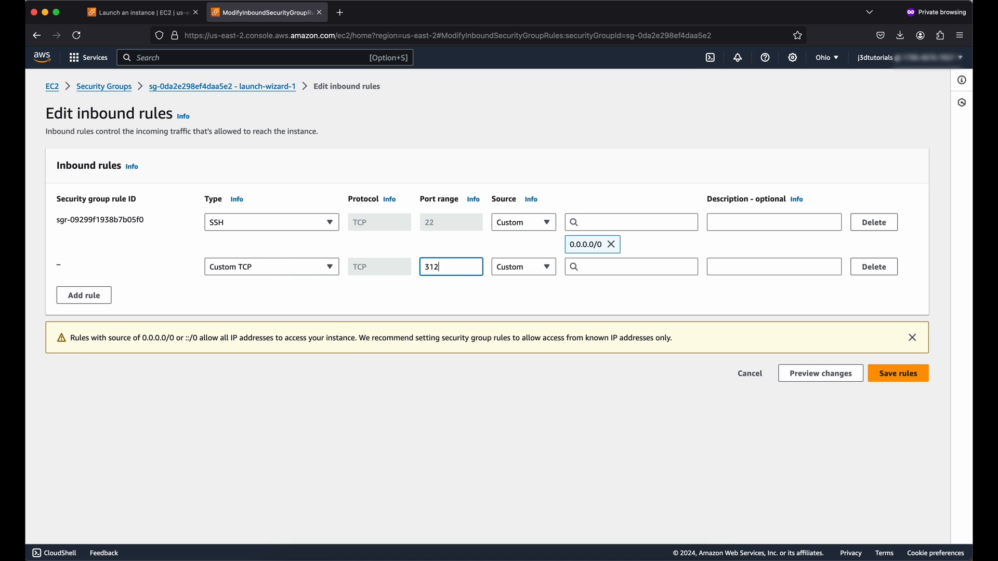
click(523, 266)
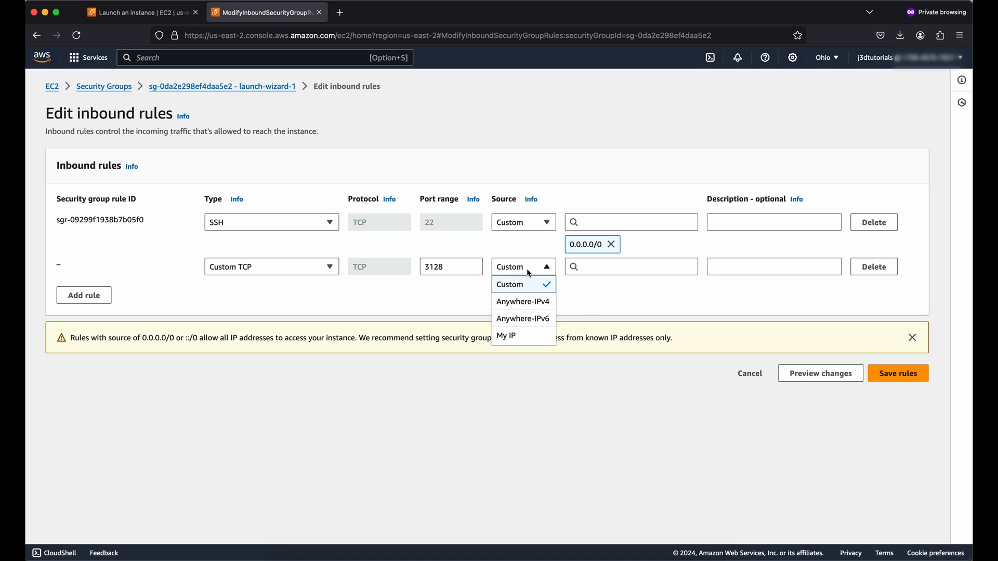
click(523, 301)
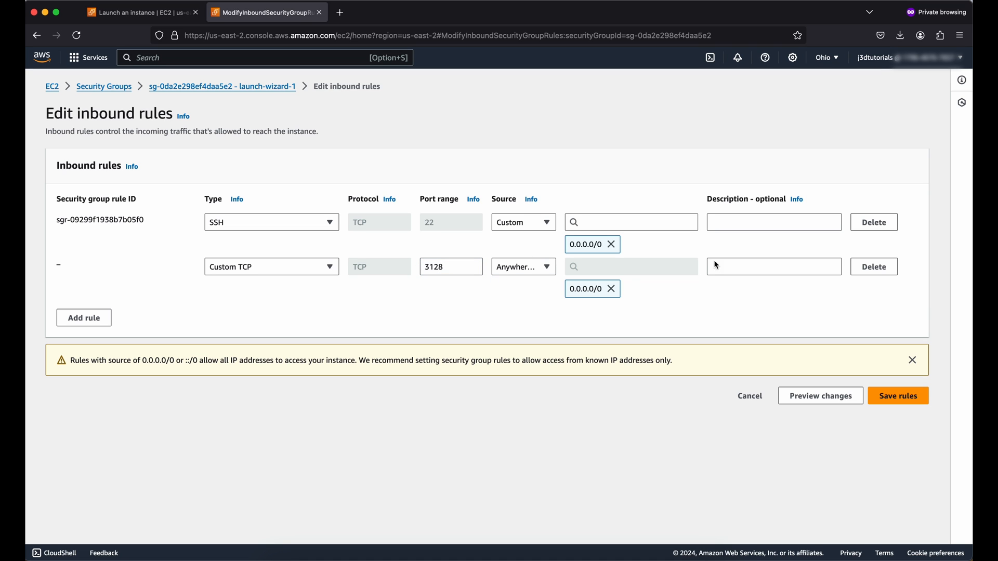
Describe the rule as proxy port traffic and save the inbound rules
click(774, 266)
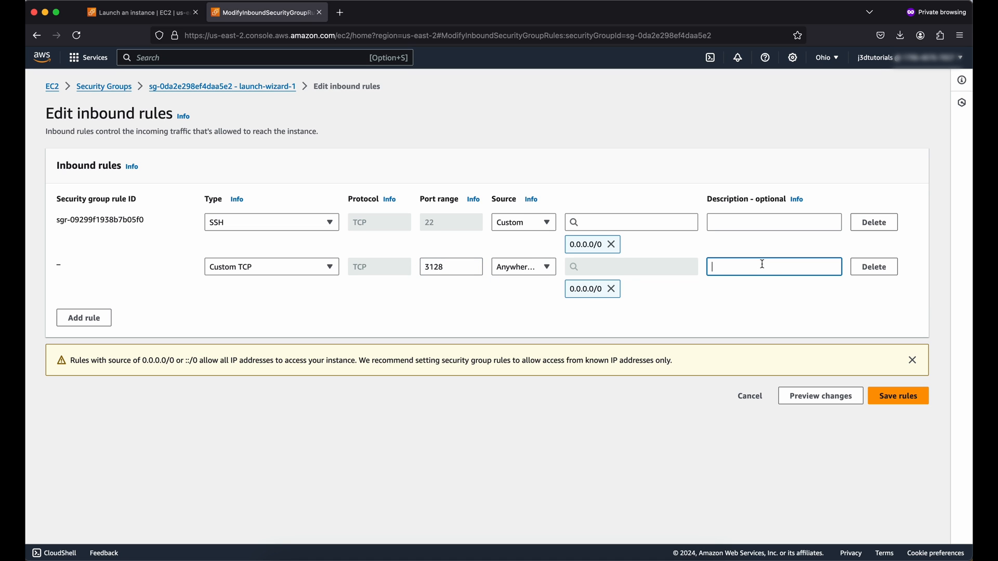
text(Any traffic to)
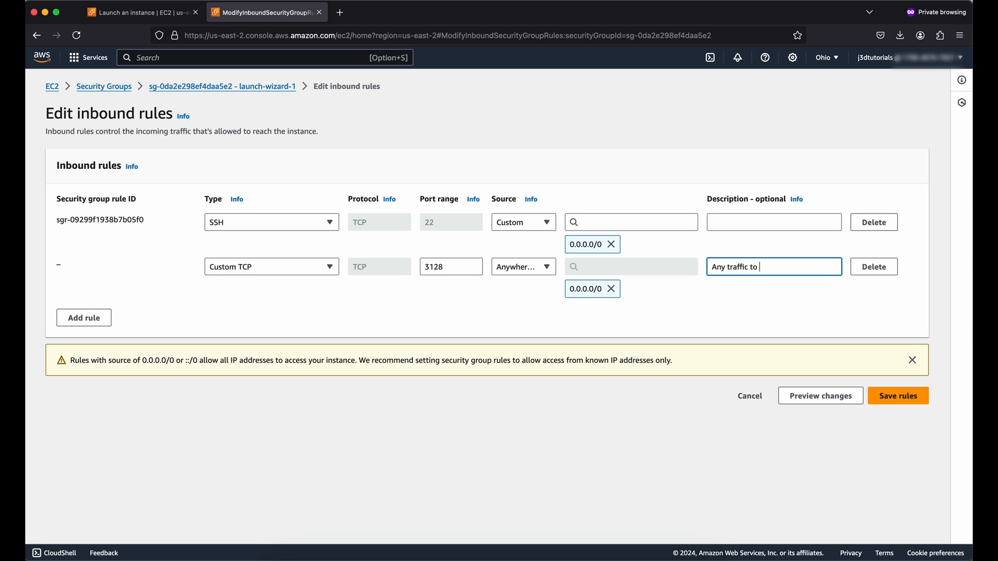
text(proxy port)
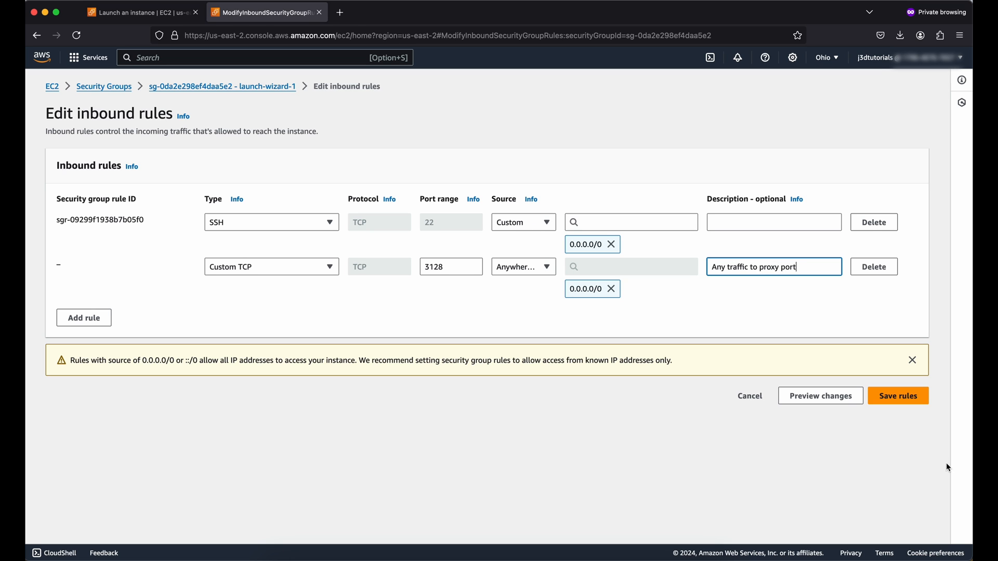
click(897, 395)
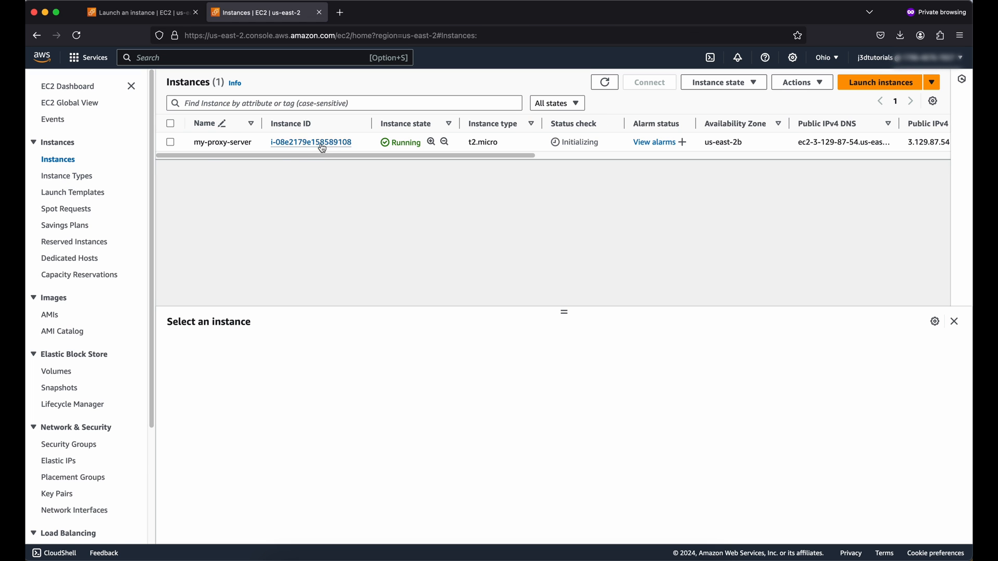
Copy the public IPv4 address 3.129.87.54 from the my-proxy-server summary
click(311, 142)
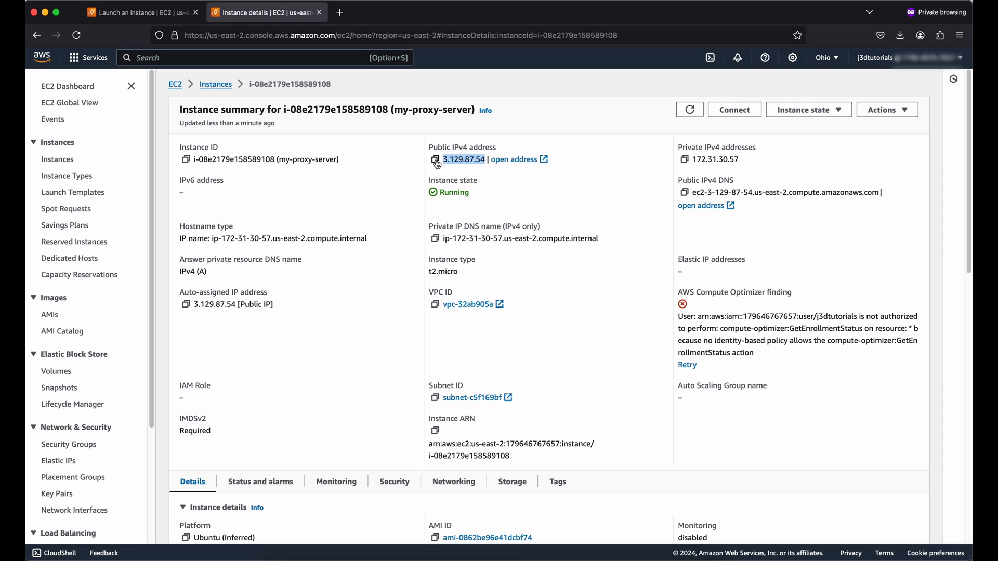
click(435, 160)
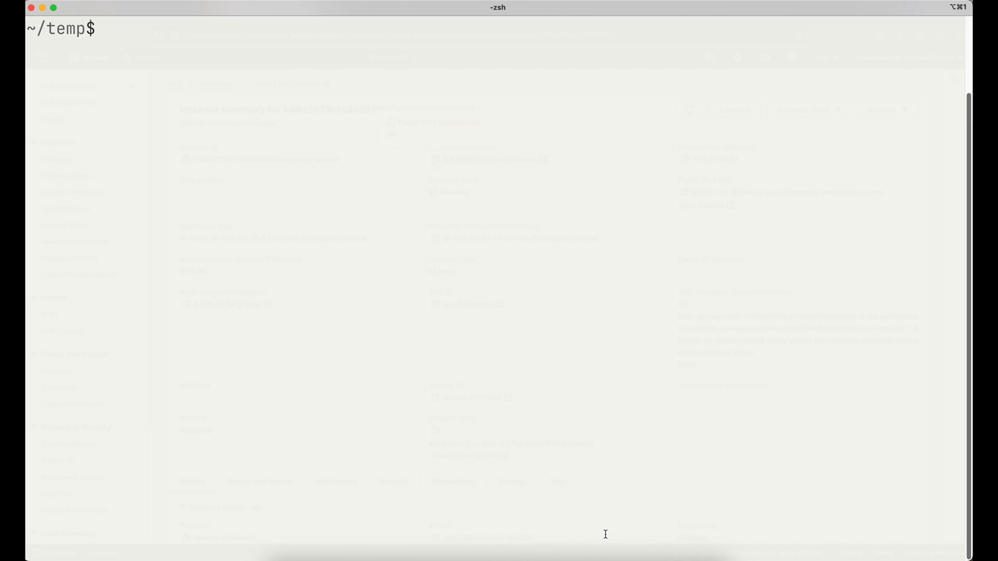
mouse_move(424, 141)
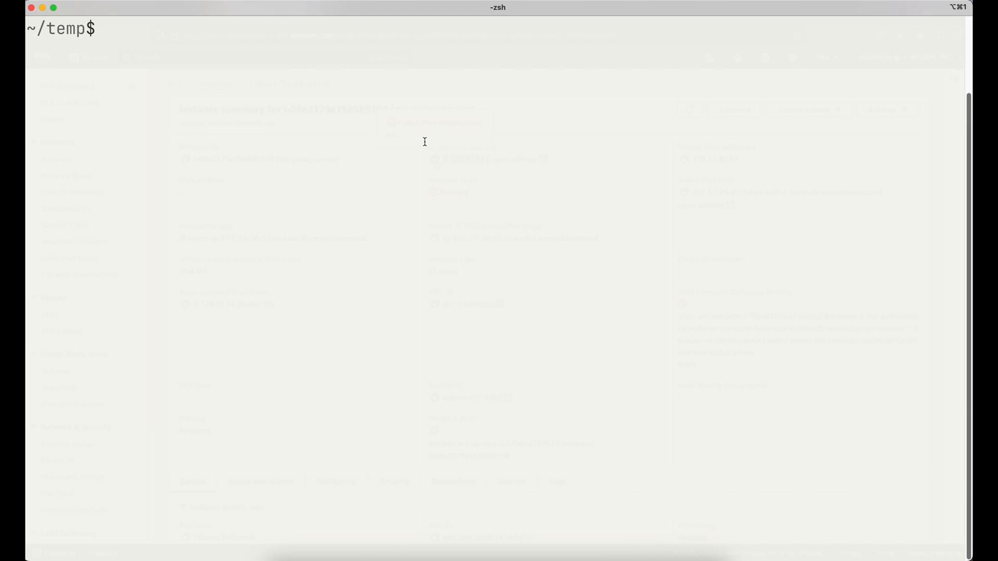
List the directory and chmod 400 the my-us-east-2-keypair.pem file
text(ls)
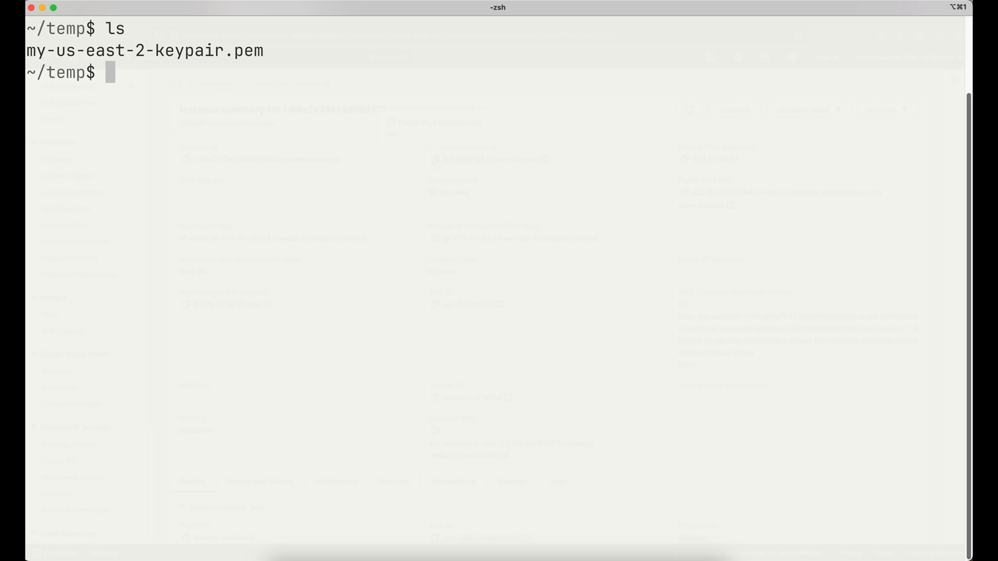
text(c)
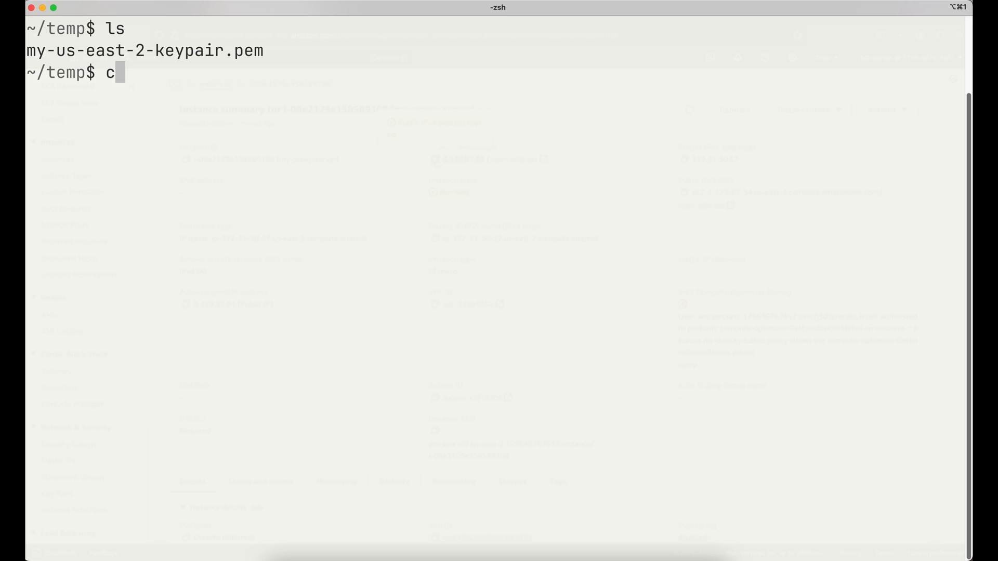
text(h)
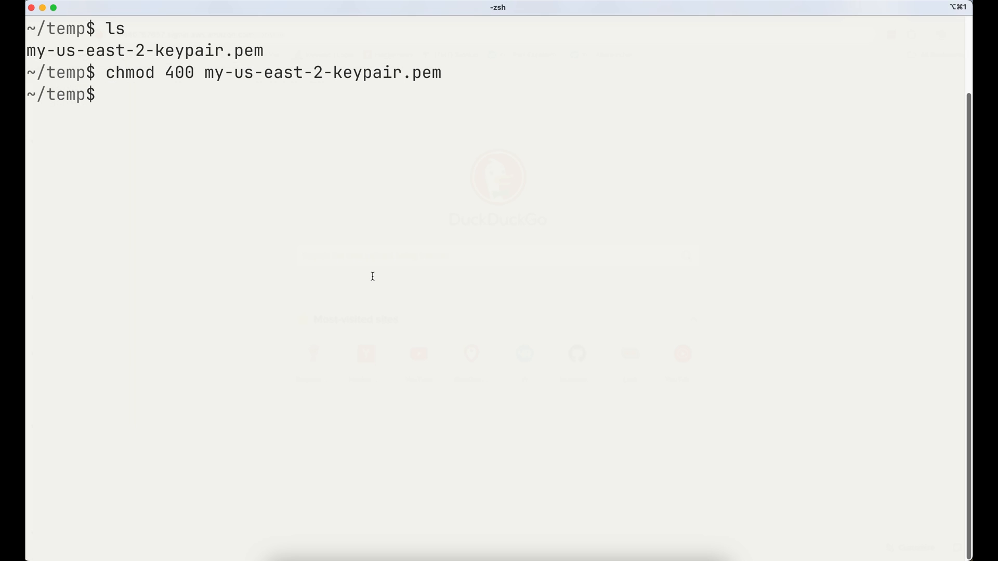
text(ssh)
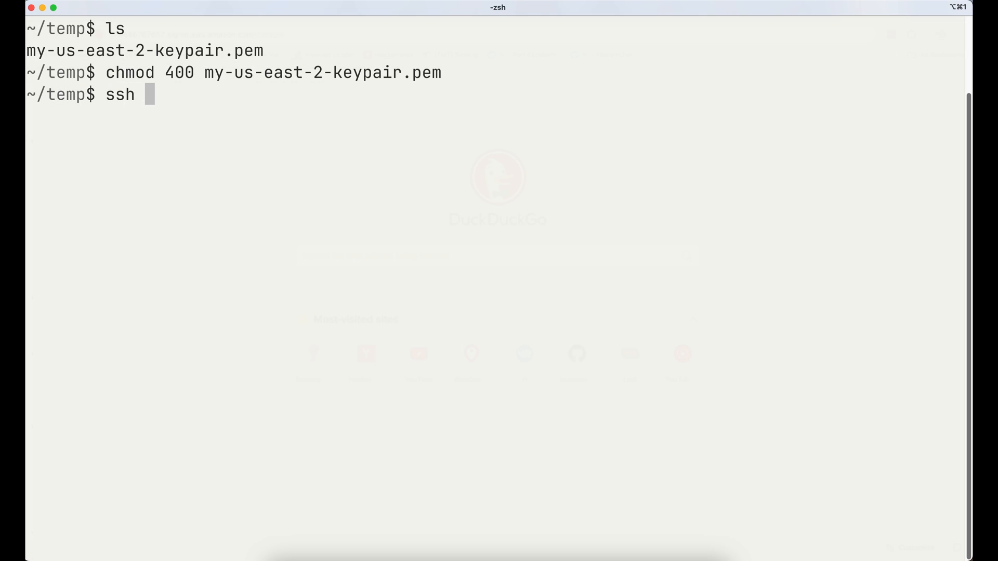
text(-i m)
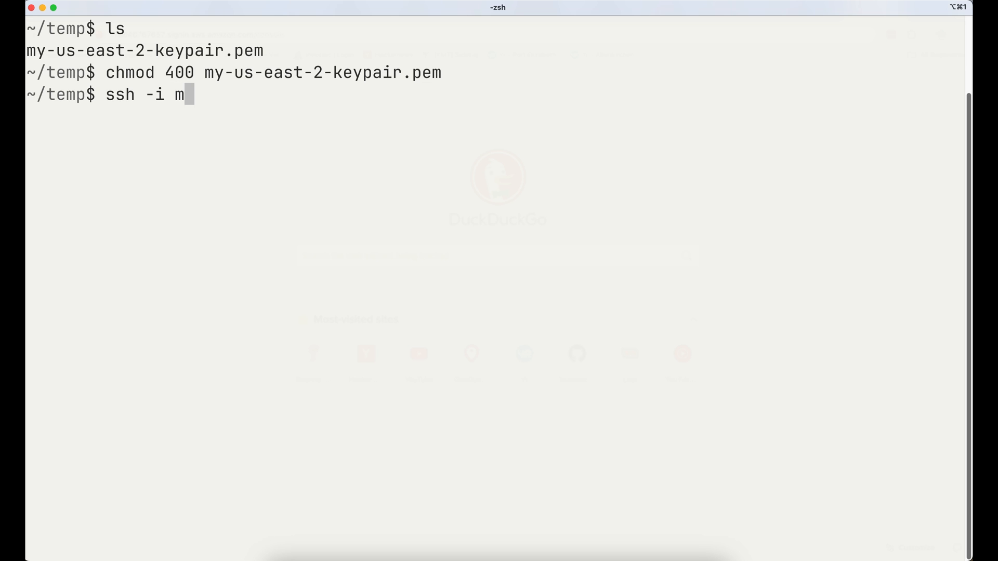
text(y-us-east-2-keypair.pem ubun)
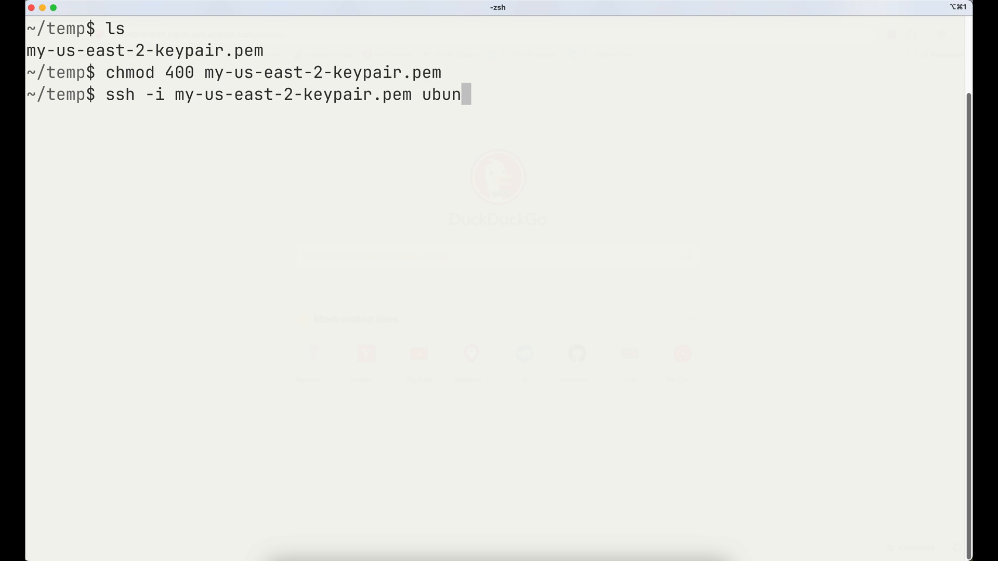
text(tu@3.129.87.54)
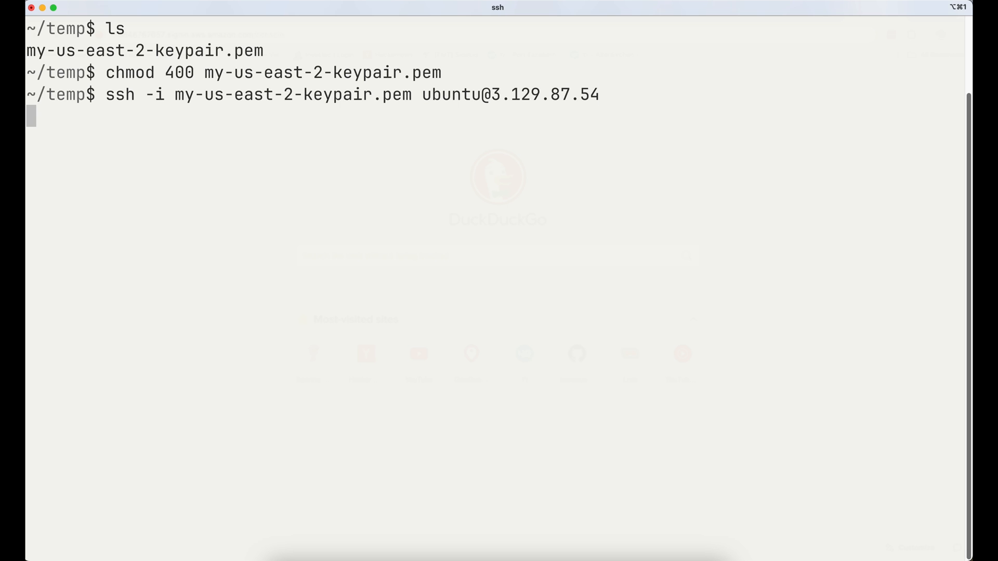
Run the SSH command and answer yes to the host authenticity prompt
key(Return)
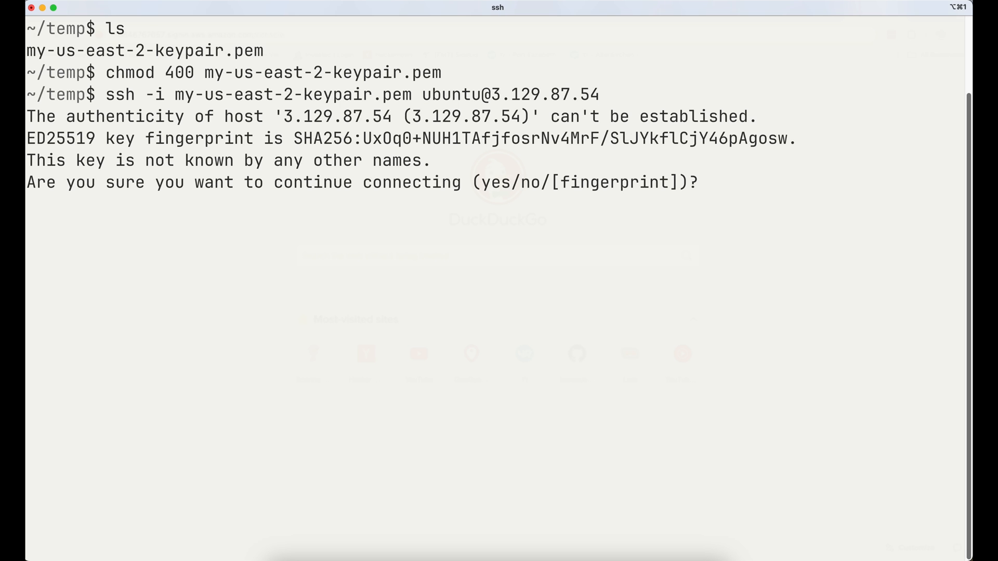
text(yes)
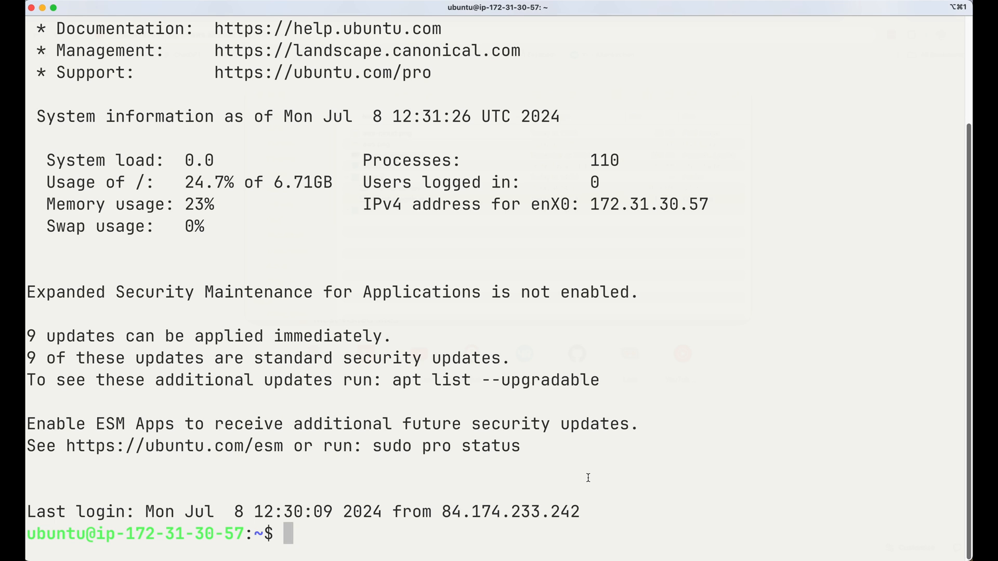
Run 'sudo apt update && sudo apt install -y squid apache2-utils' to install both packages
text(sudo apt)
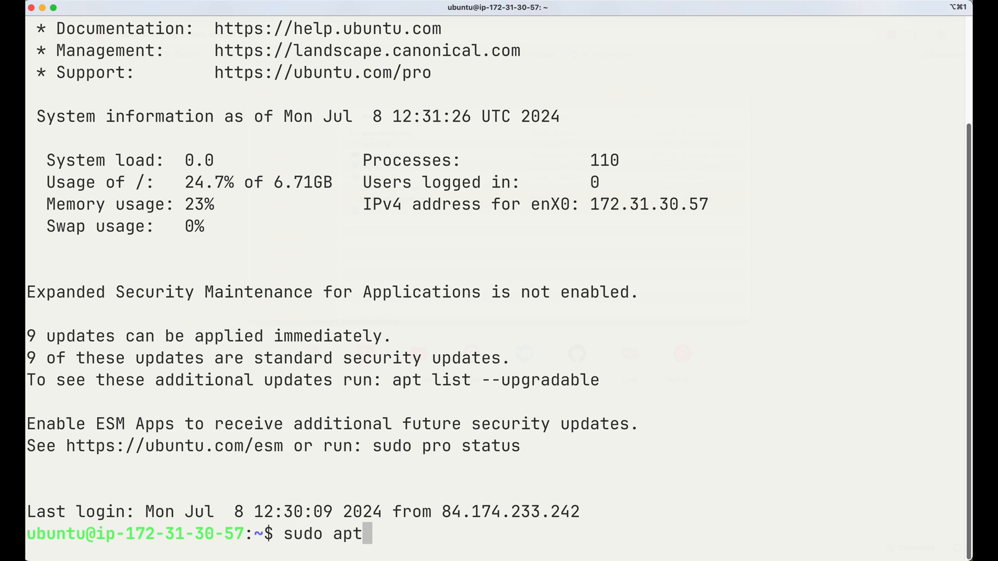
text(update &&)
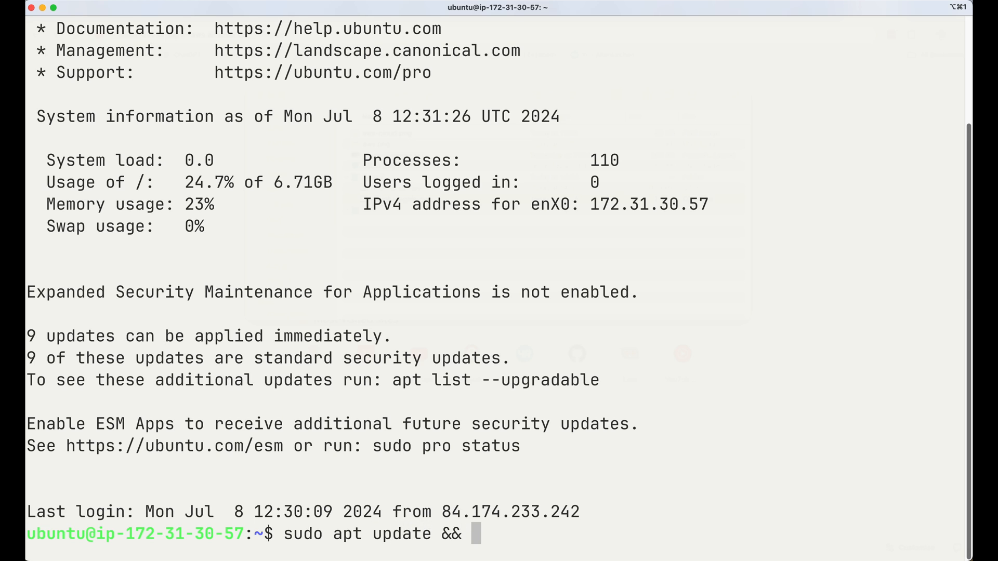
text(sudo apt install -y)
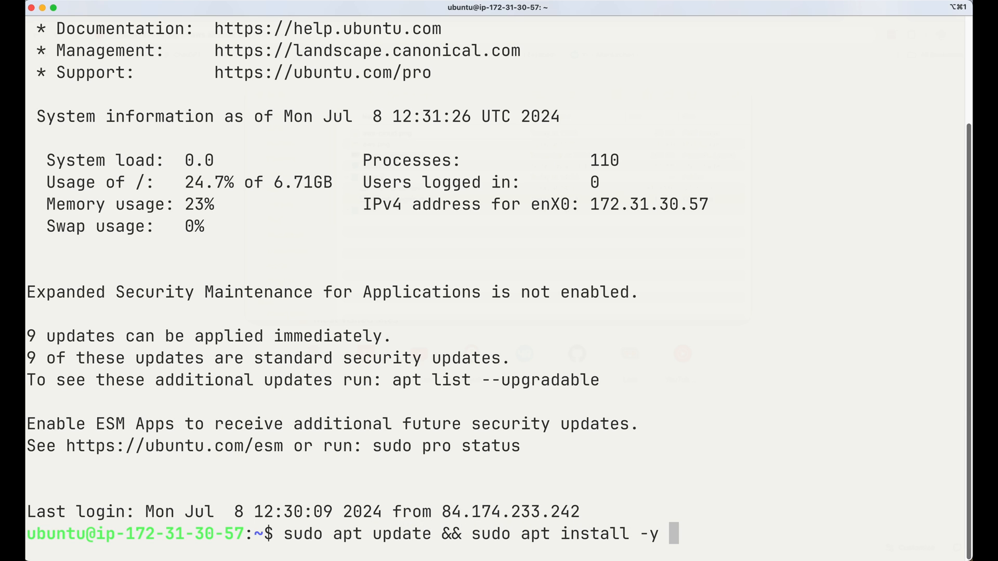
text(squid)
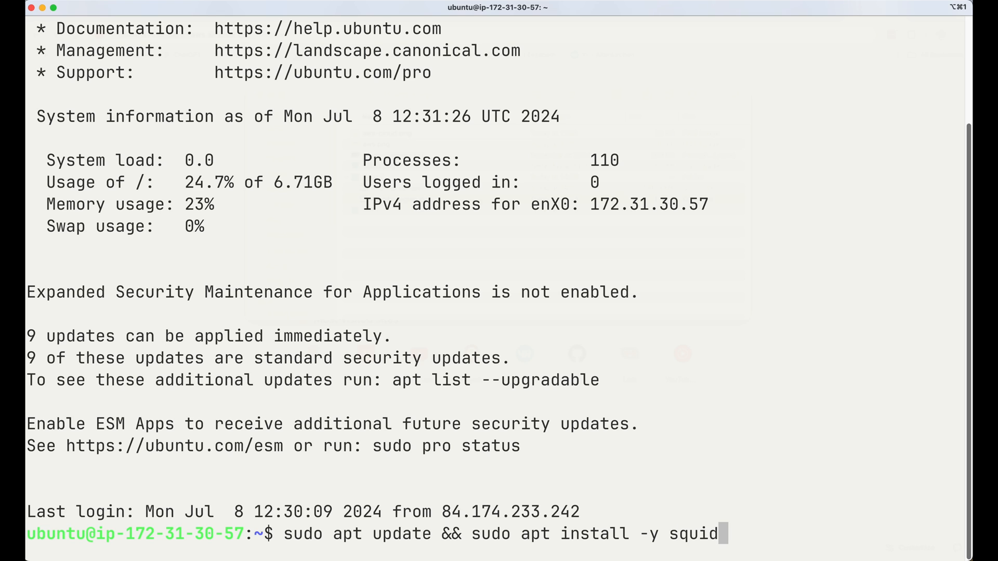
text(apach)
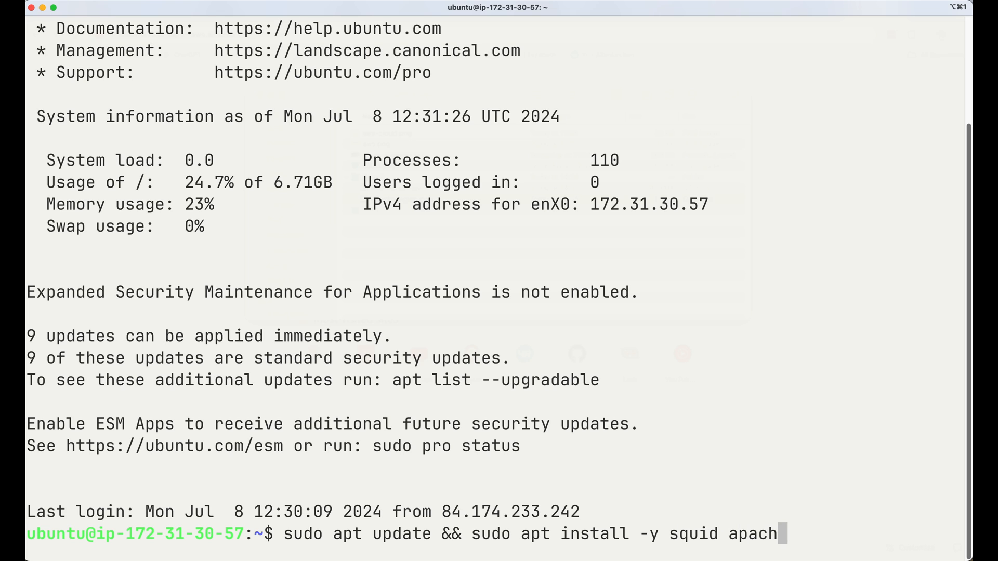
text(e2-utils)
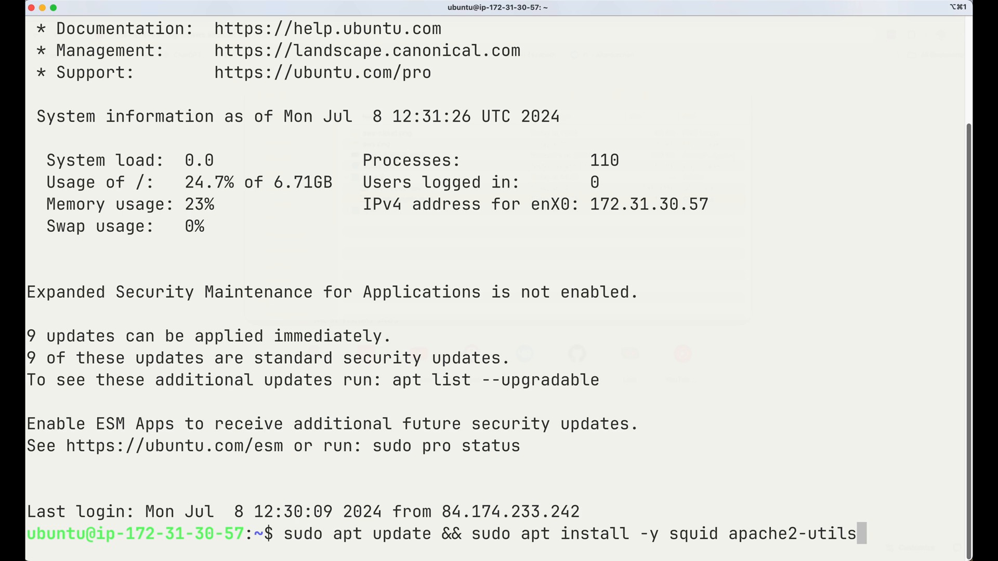
key(Return)
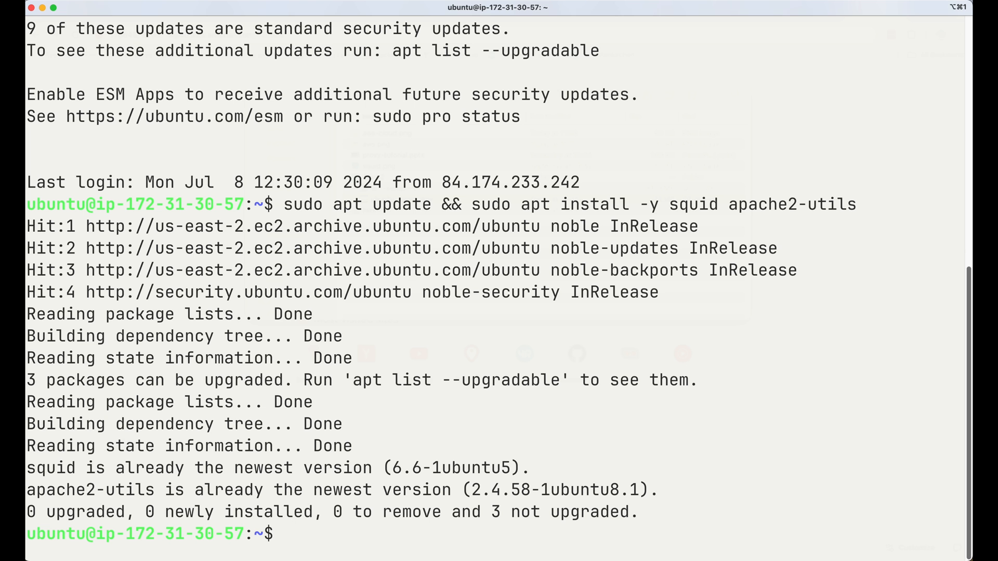
Move into the /etc/squid configuration directory
text(cd)
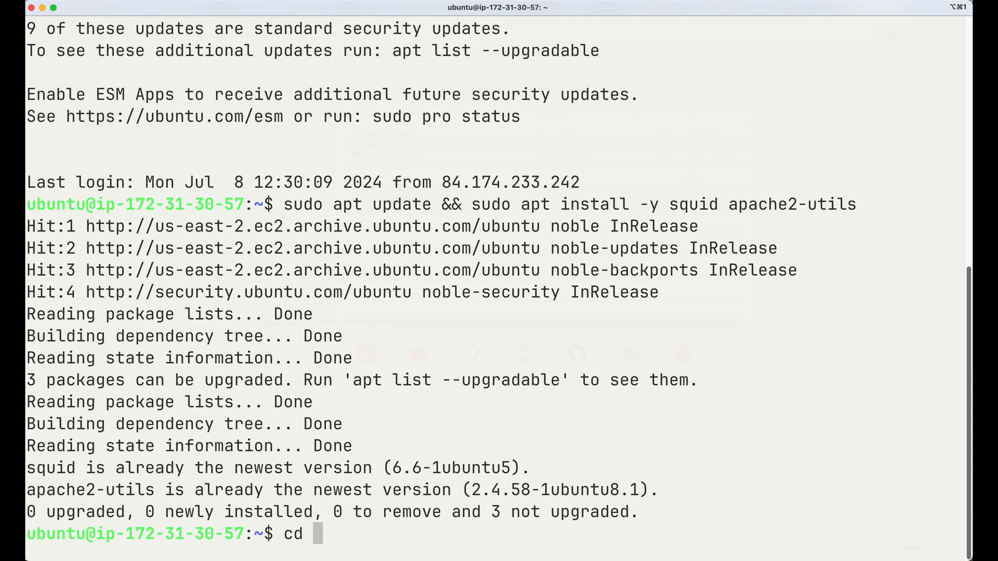
text(/etc/sq)
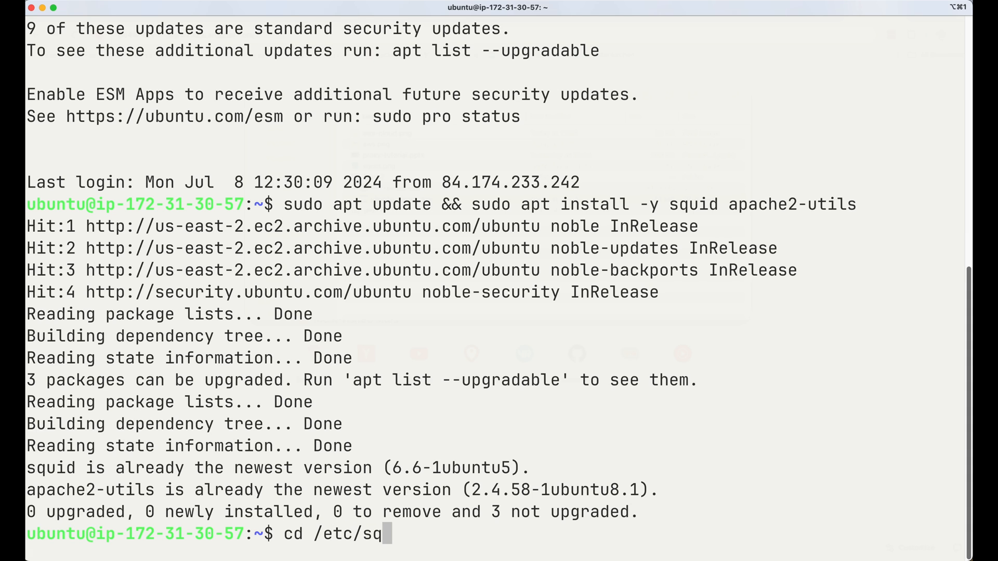
key(Return)
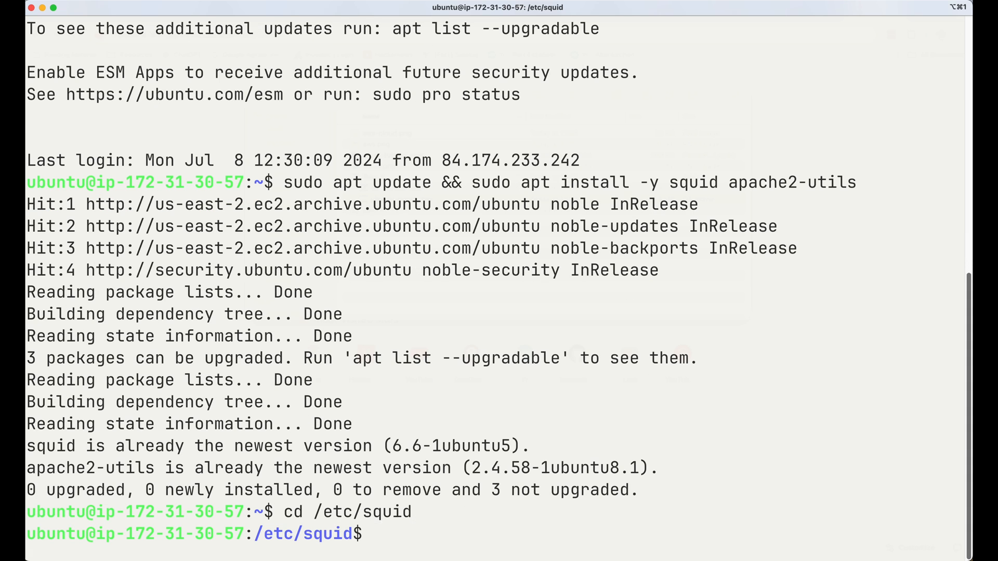
Create ./passwords with 'sudo htpasswd -c' and add user myuser with a password
text(sudo htpasswd -c)
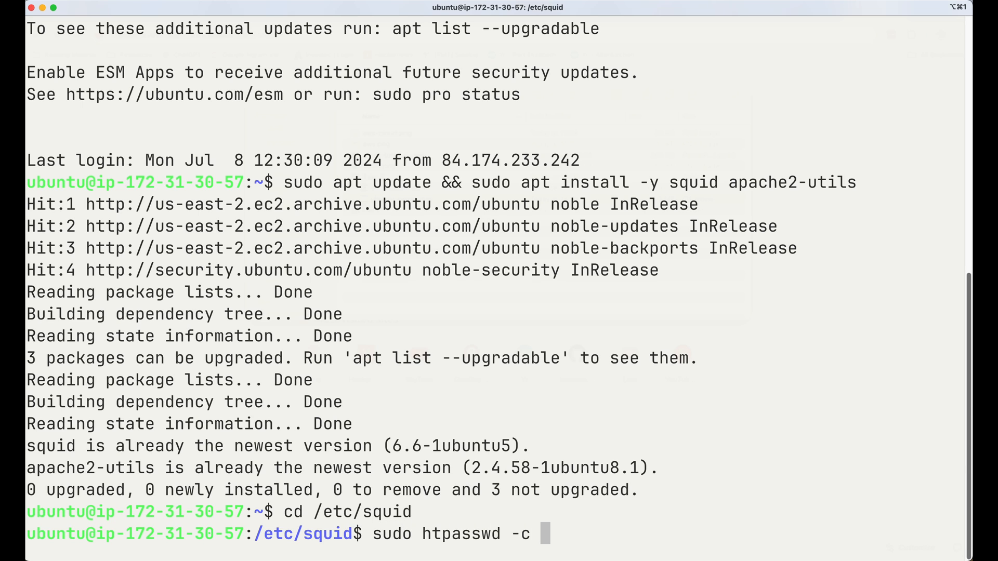
text(./passwod)
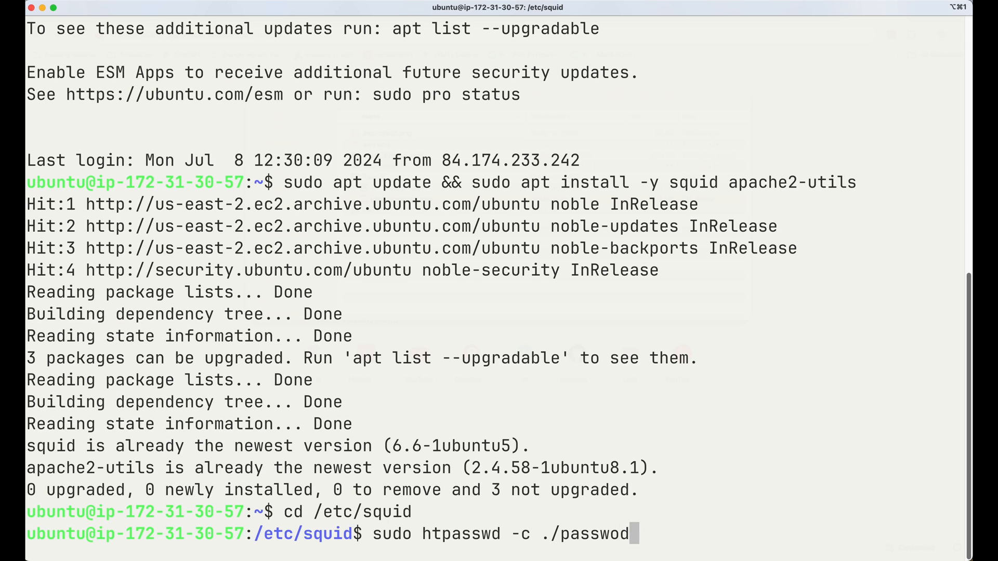
text(s)
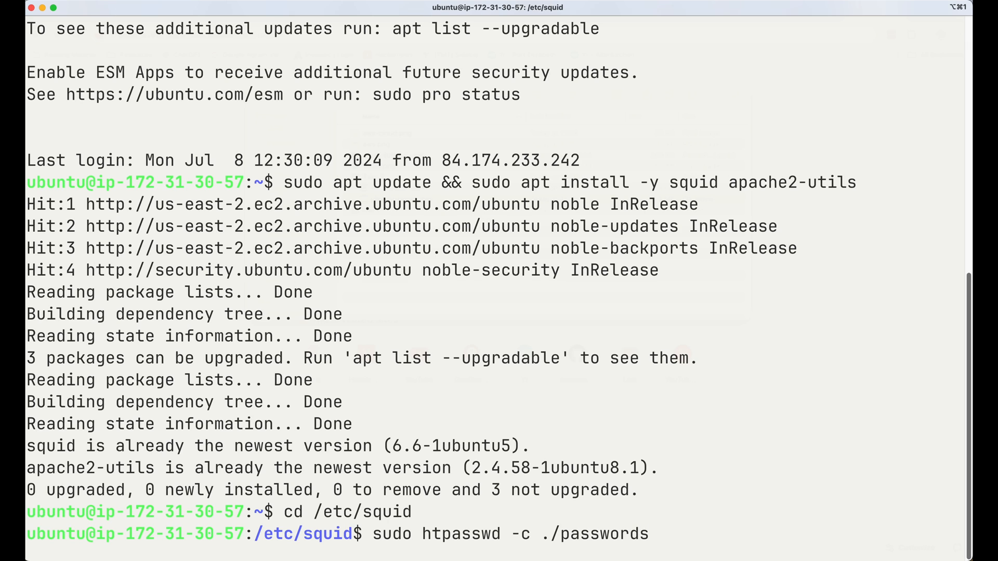
text(myuser)
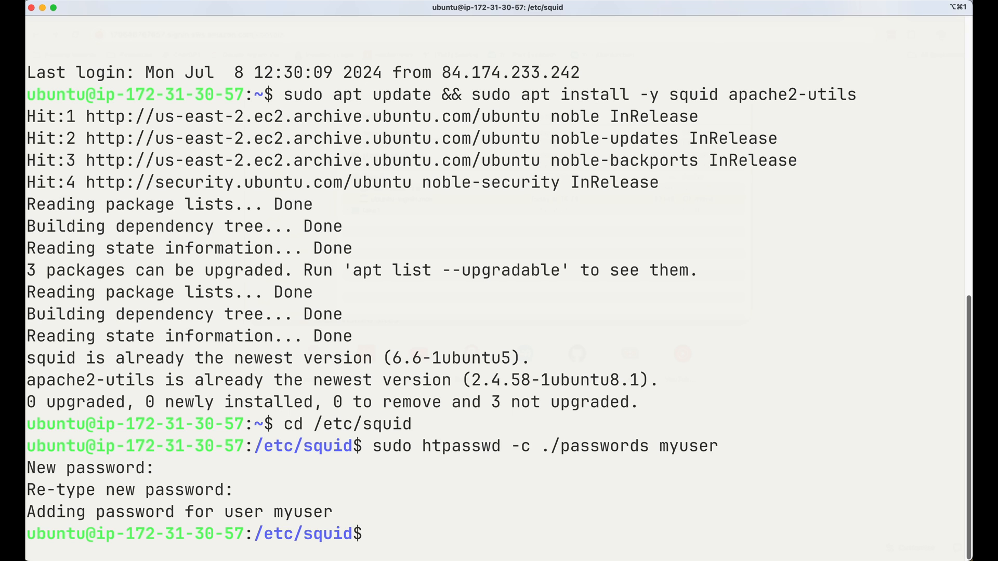
text(vi)
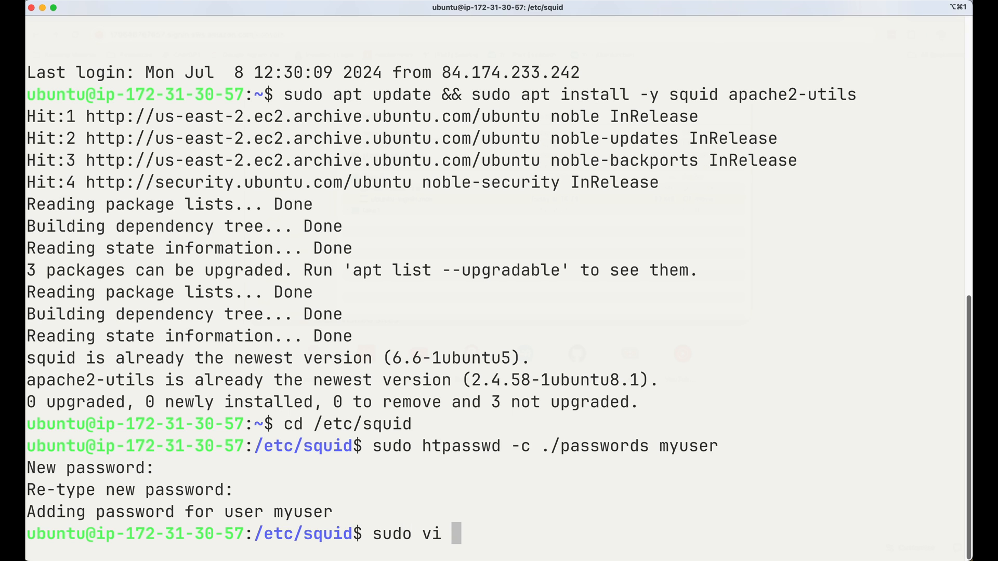
Open conf.d/debian.conf in vi with sudo for editing
text(conf.d/de)
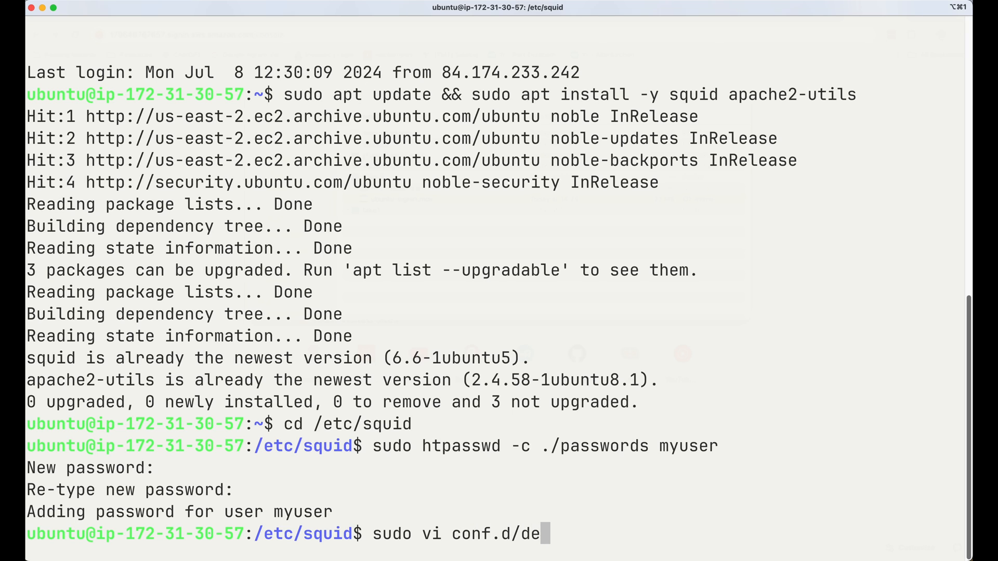
text(bian.conf)
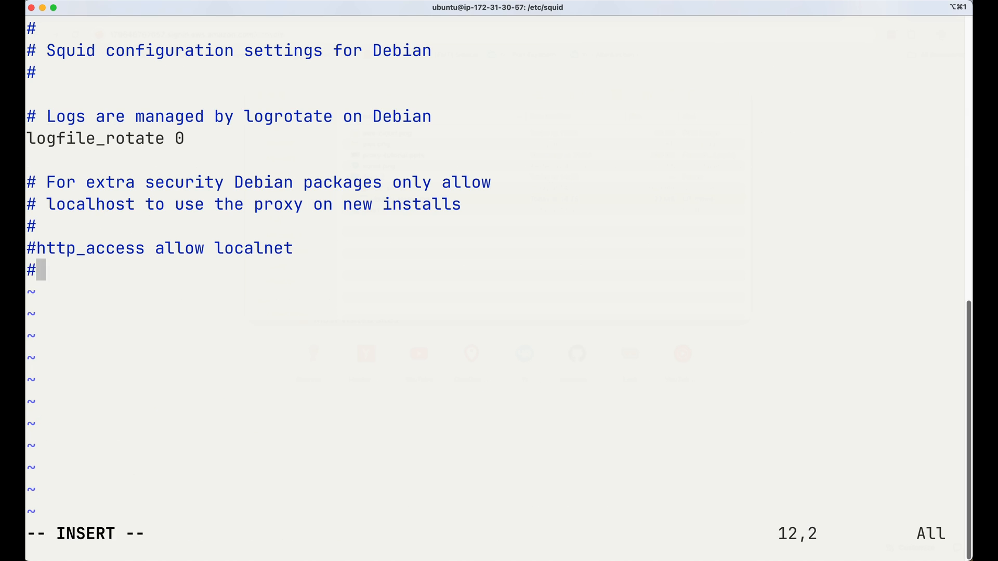
Add 'auth_param basic program /usr/lib/squid/basic_ncsa_auth /etc/squid/passwords' to the config
key(BackSpace)
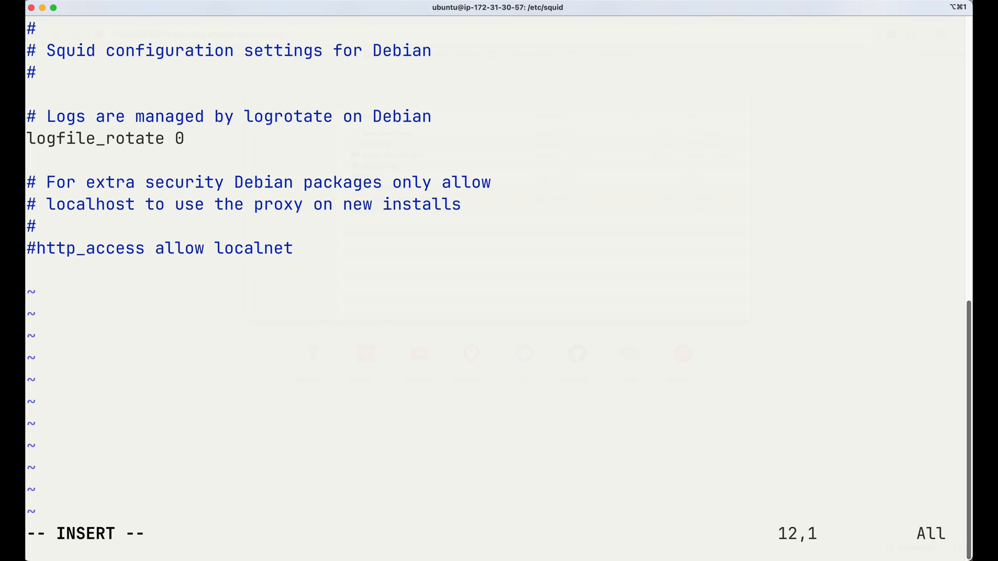
text(auth_par)
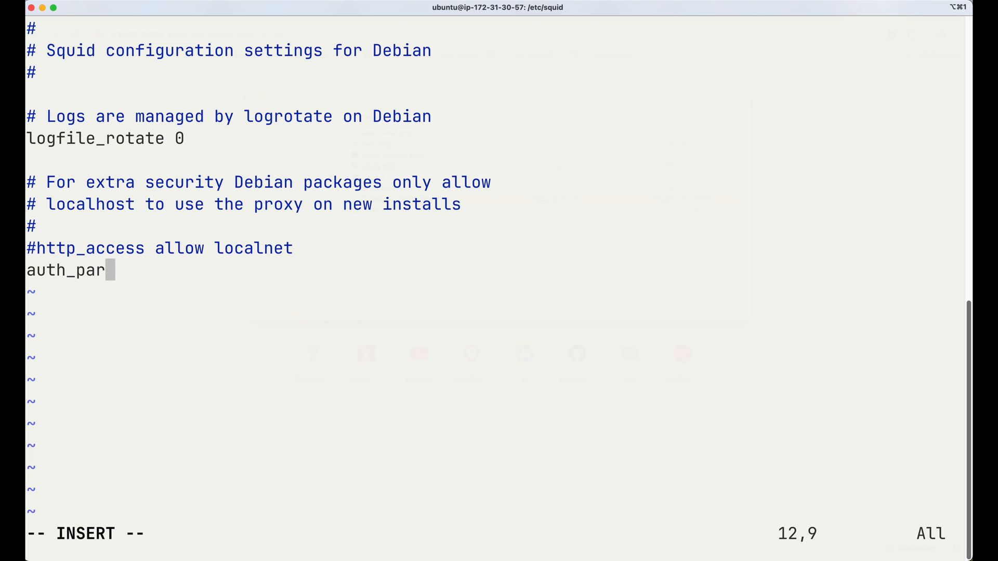
text(am basic)
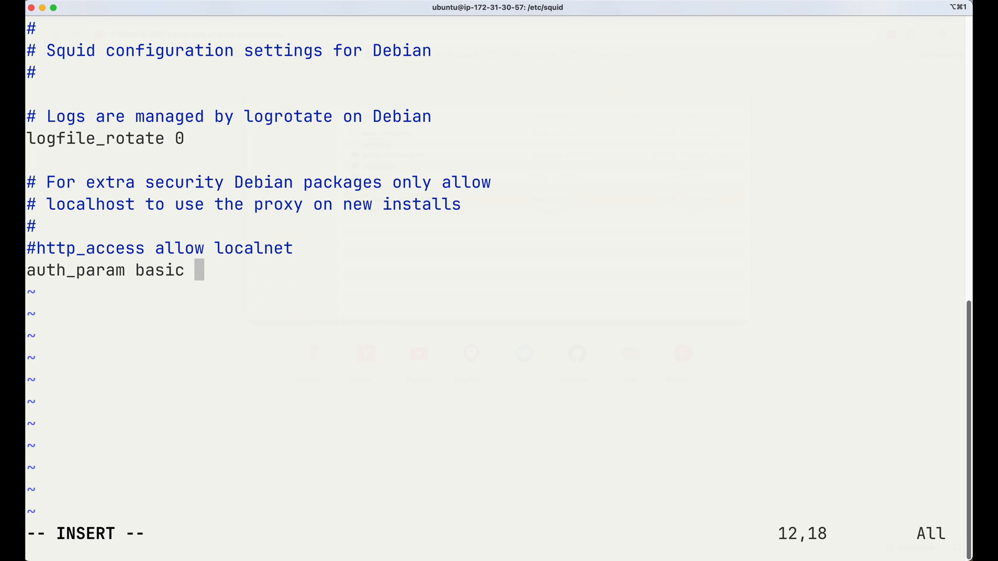
text(program)
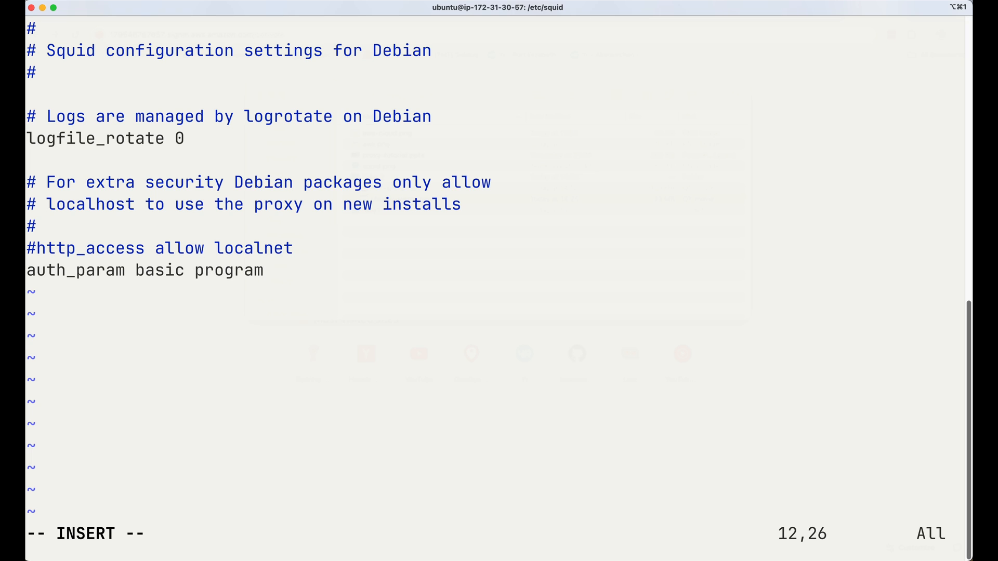
text(/)
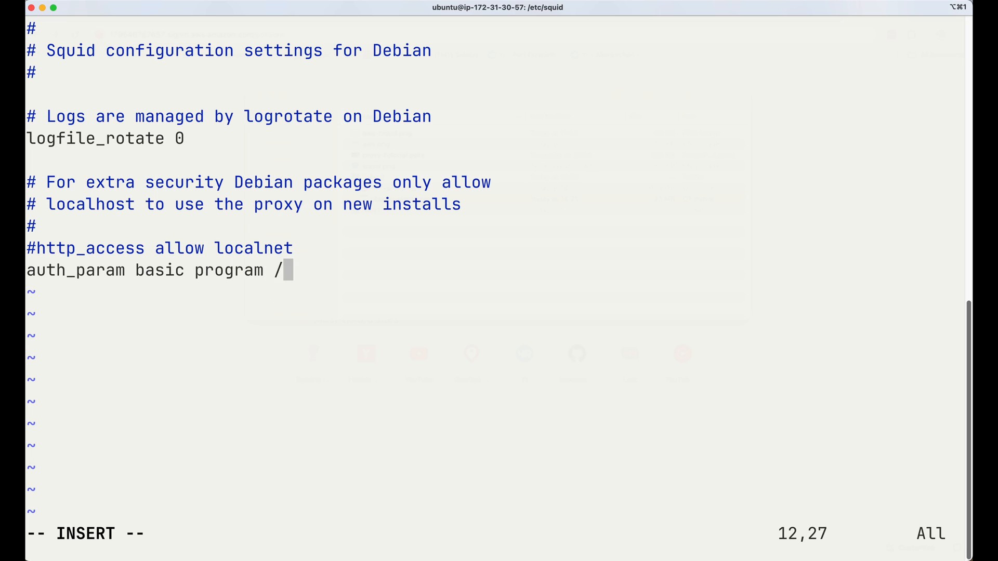
text(usr/lib/squi)
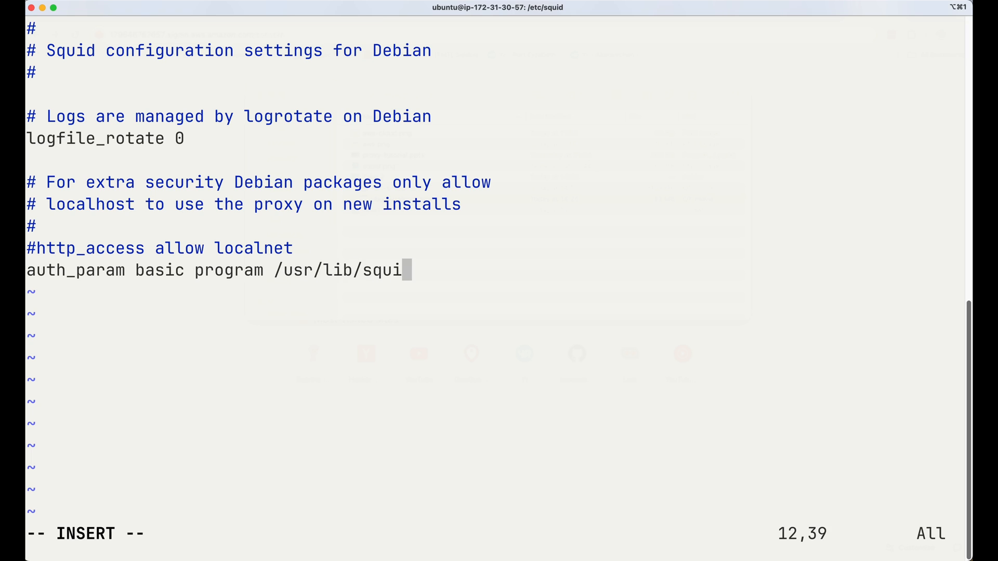
text(d/basic_ncsa)
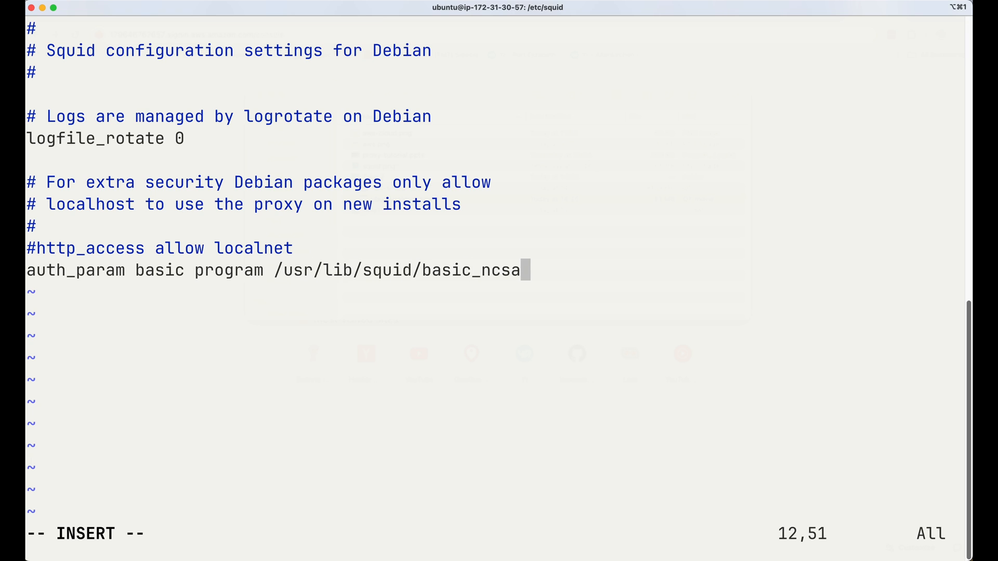
text(_auth)
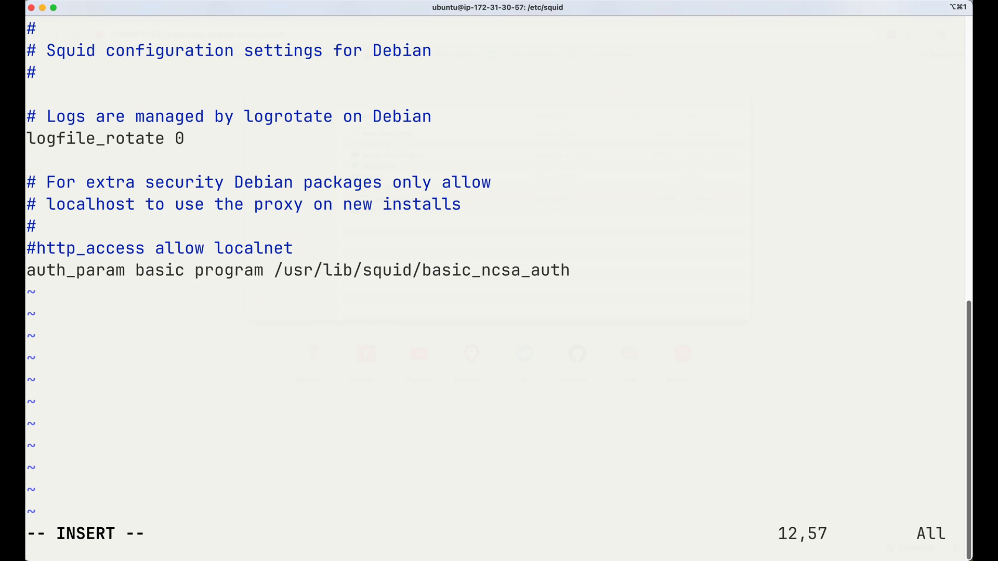
text(/etc)
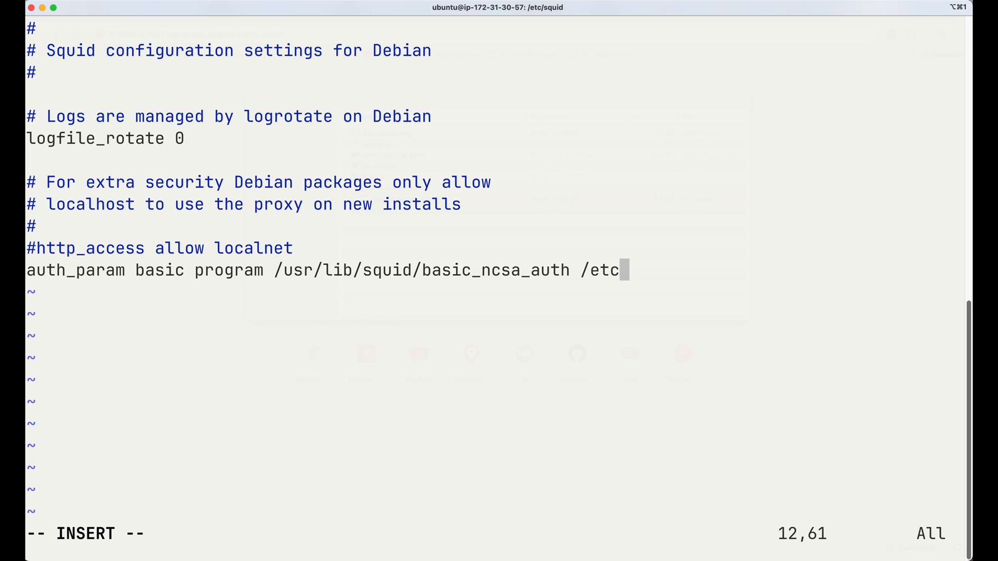
text(/squid/passwords)
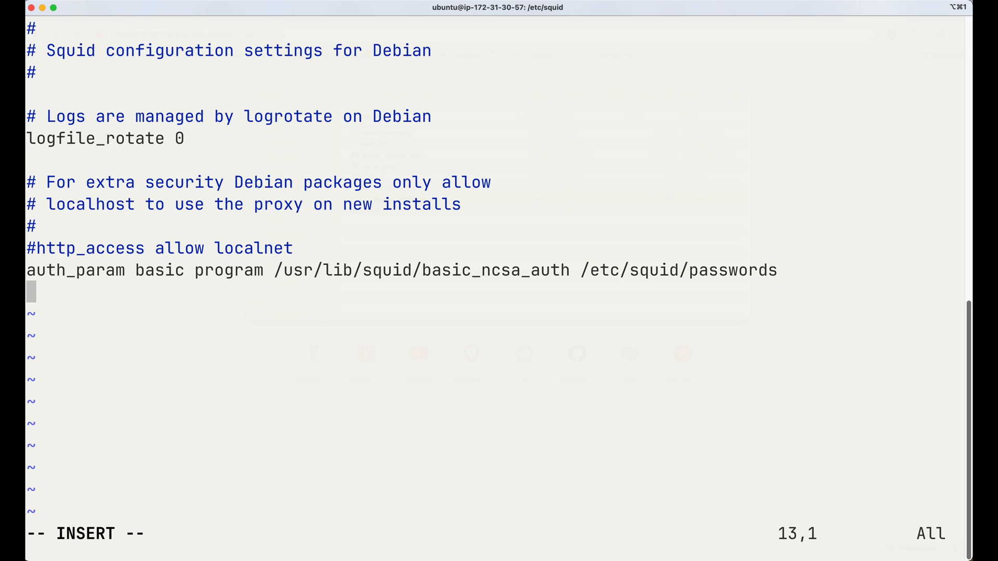
Add the 'auth_param basic realm' line and 'acl authenticated proxy_auth REQUIRED'
text(auth_)
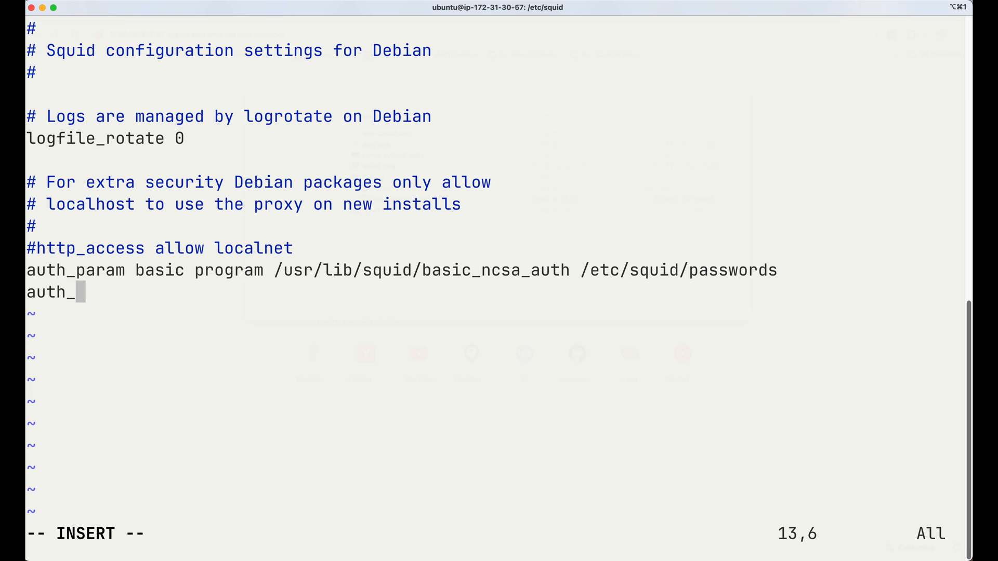
text(param bas)
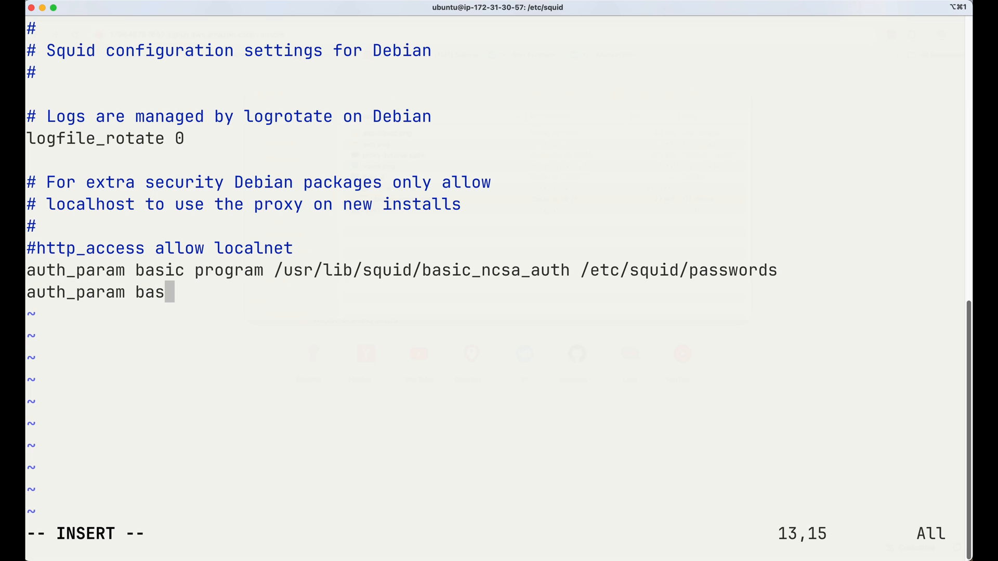
text(ic realm proxy)
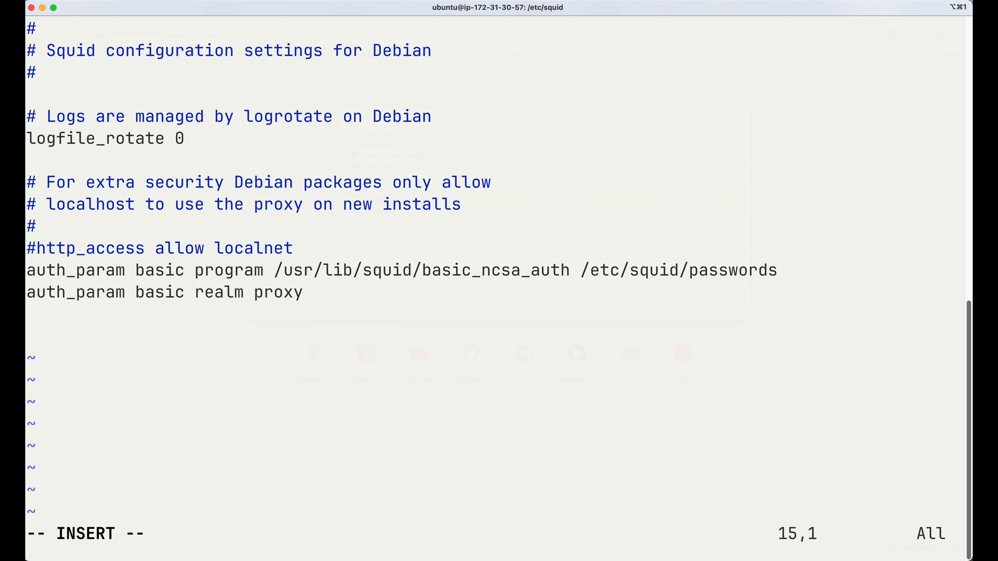
text(a)
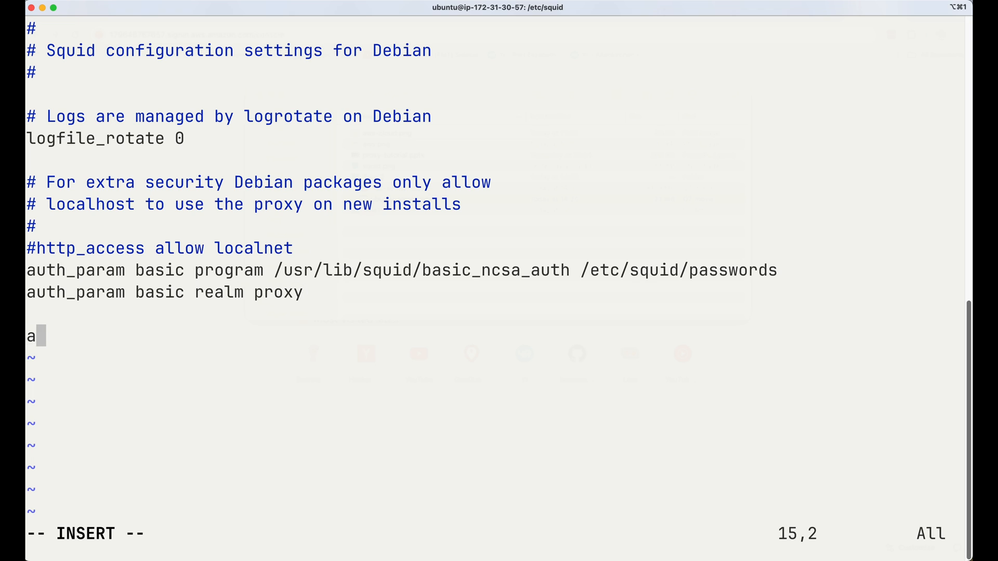
text(cl aut)
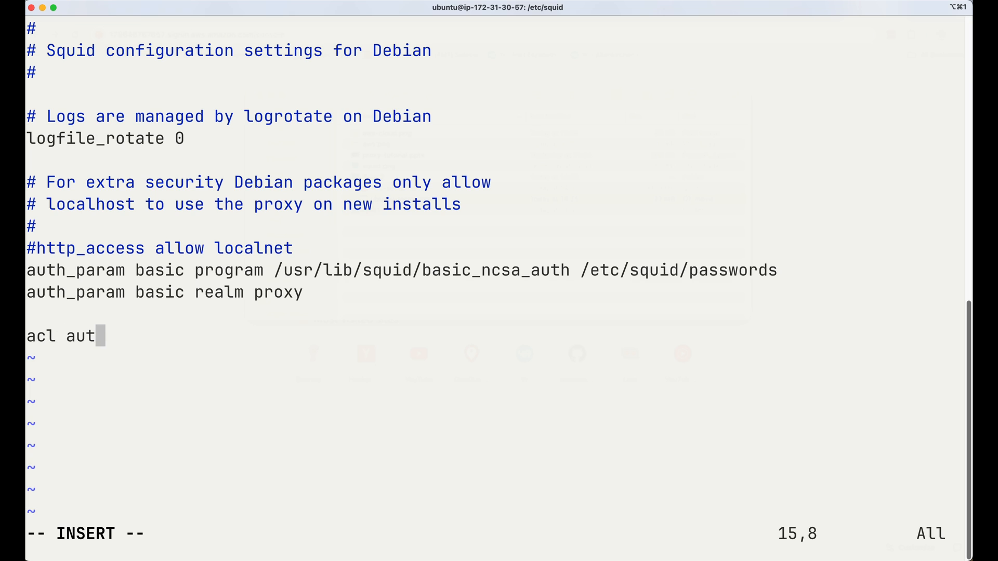
text(henticated)
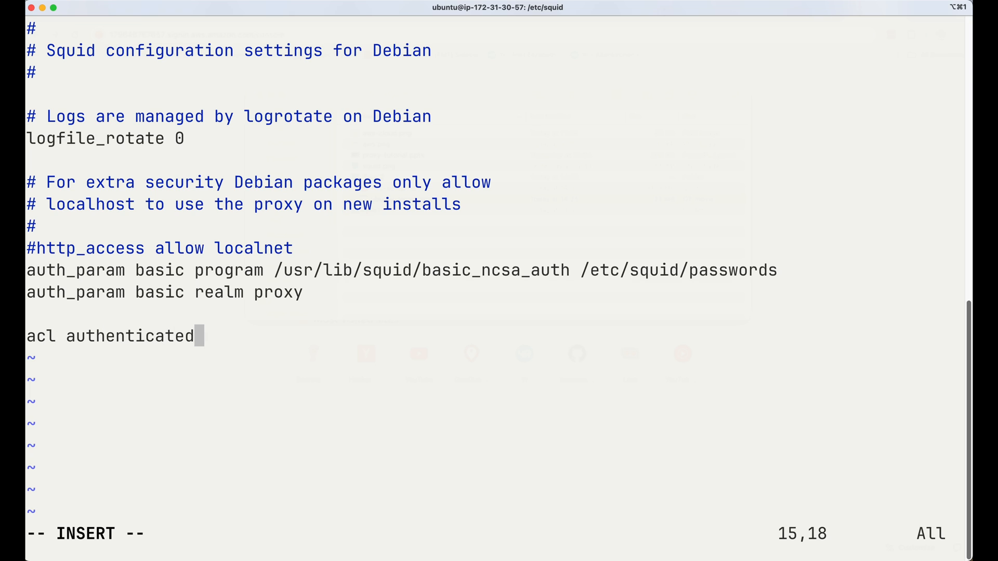
text(prop)
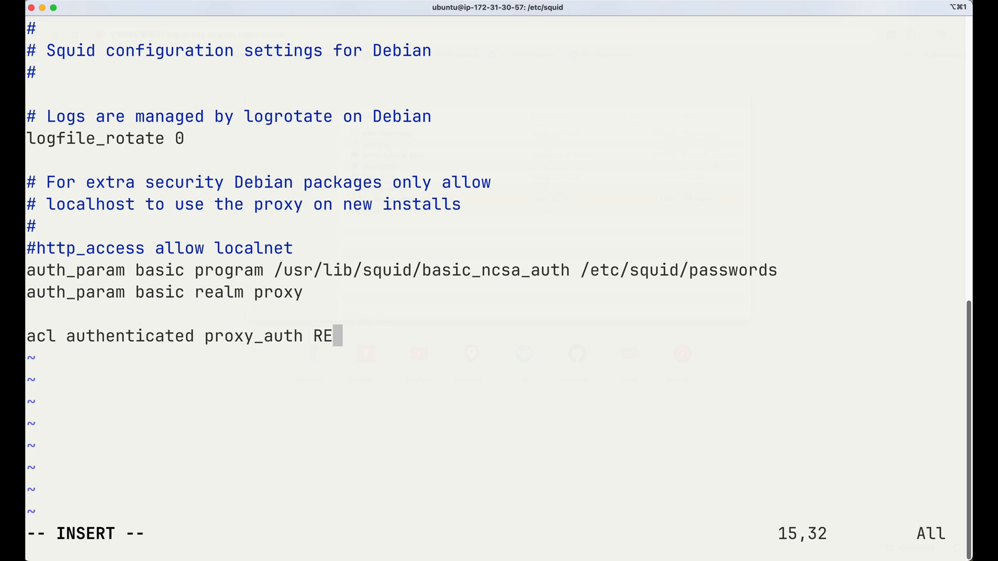
text(QUIRED)
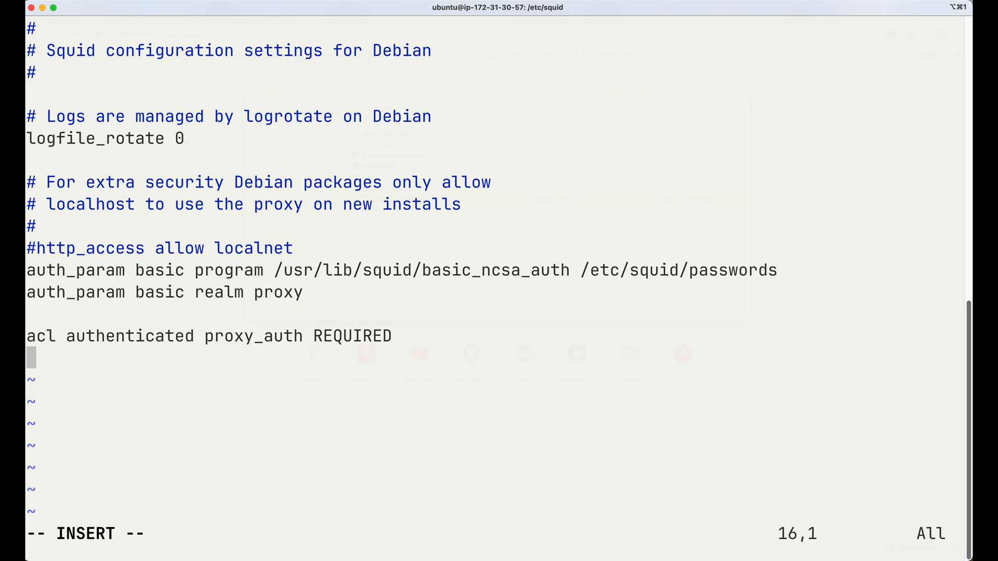
Add 'http_access allow authenticated' and save the file, leaving Vim
text(htt)
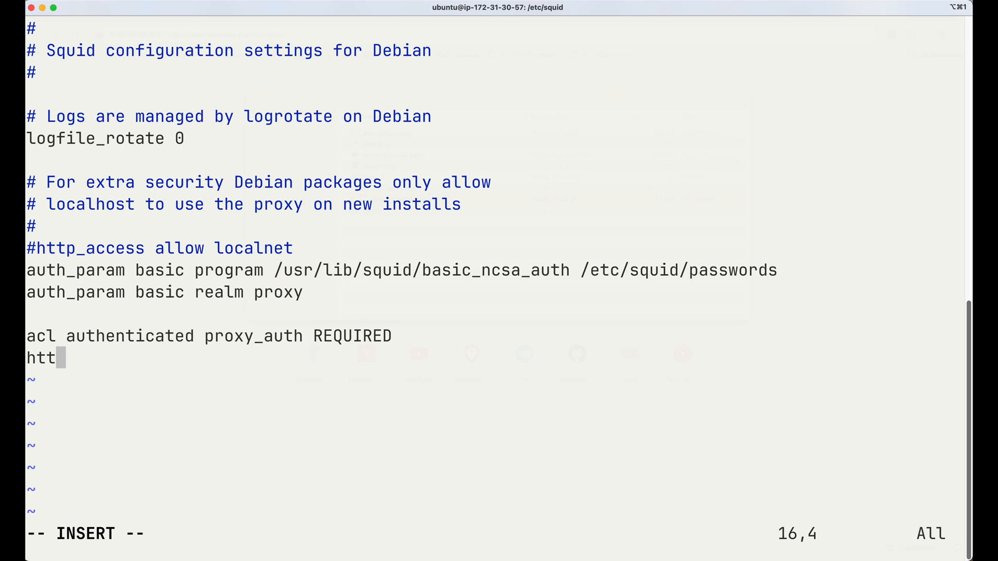
text(p_access)
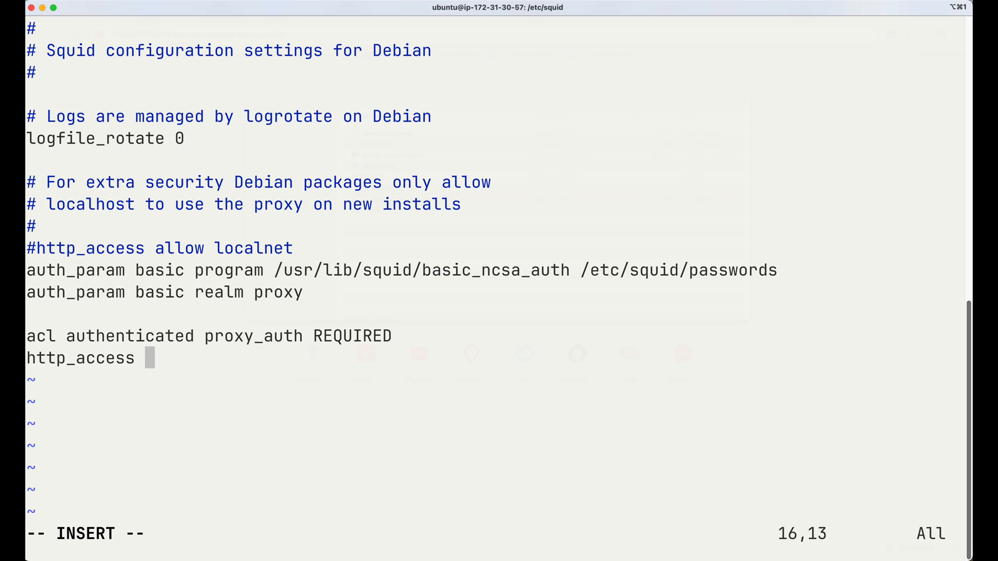
text(allow authenti)
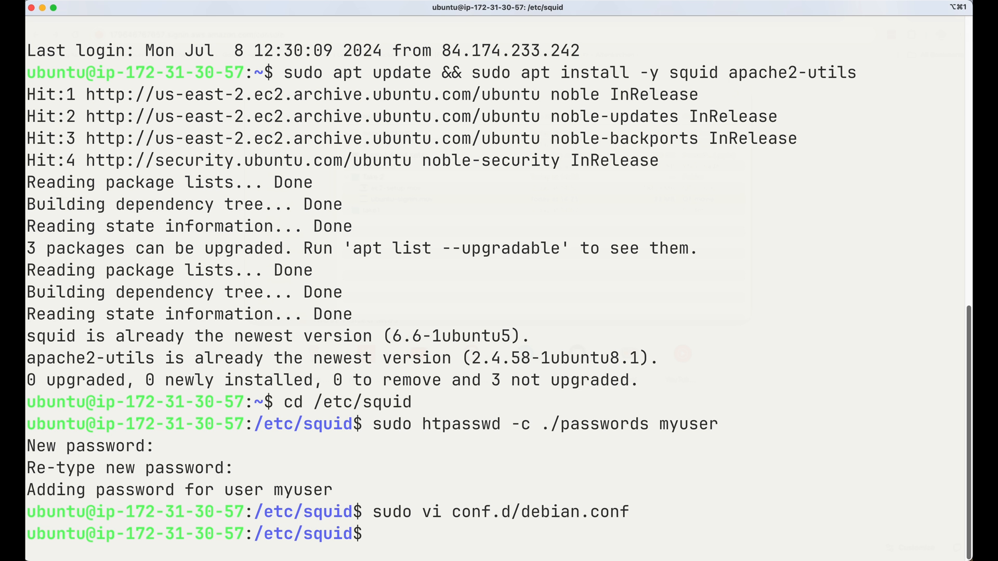
Restart Squid with systemctl, then check the service's status
text(sudo systemc)
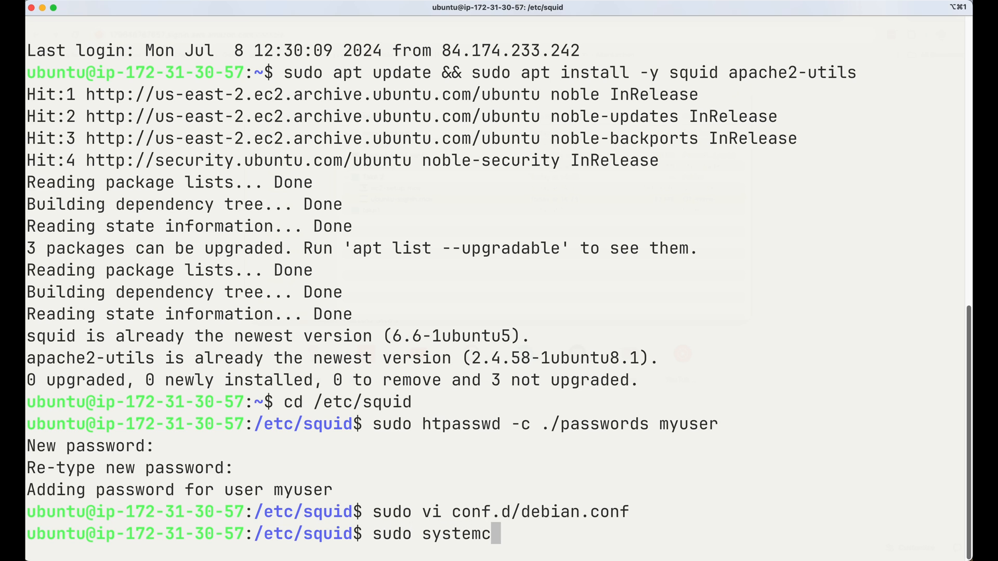
text(tl restart)
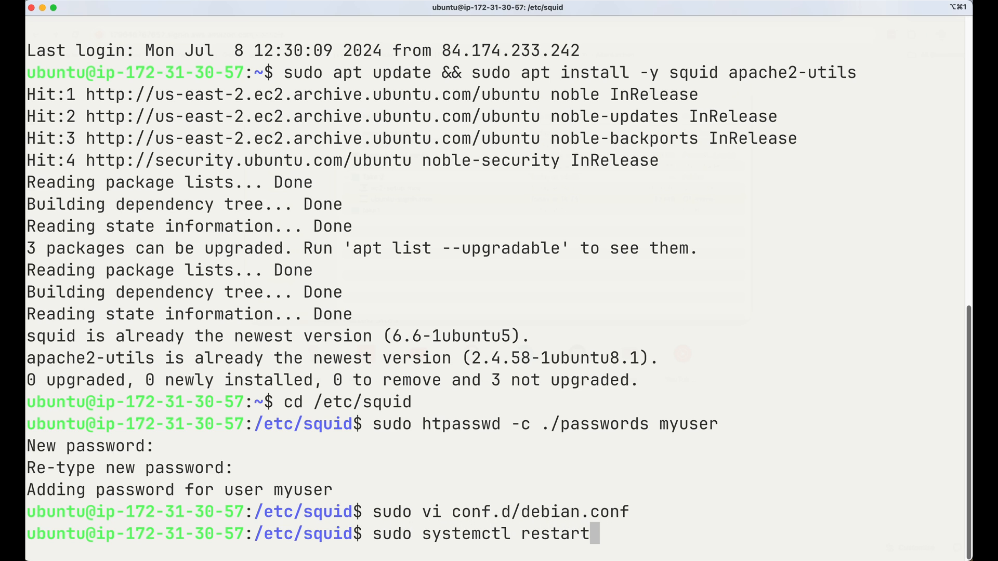
text(squid)
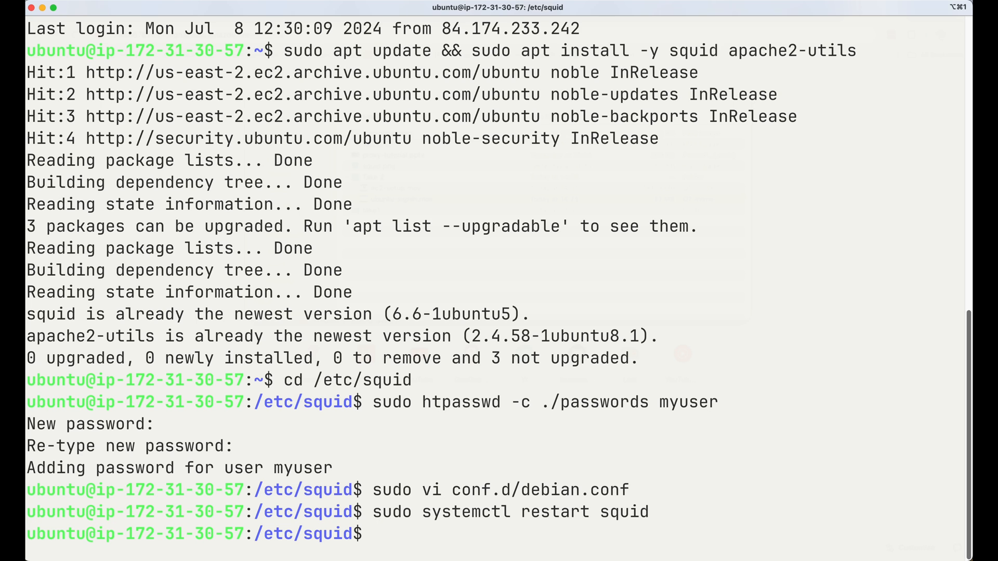
text(sudo systemctl status s)
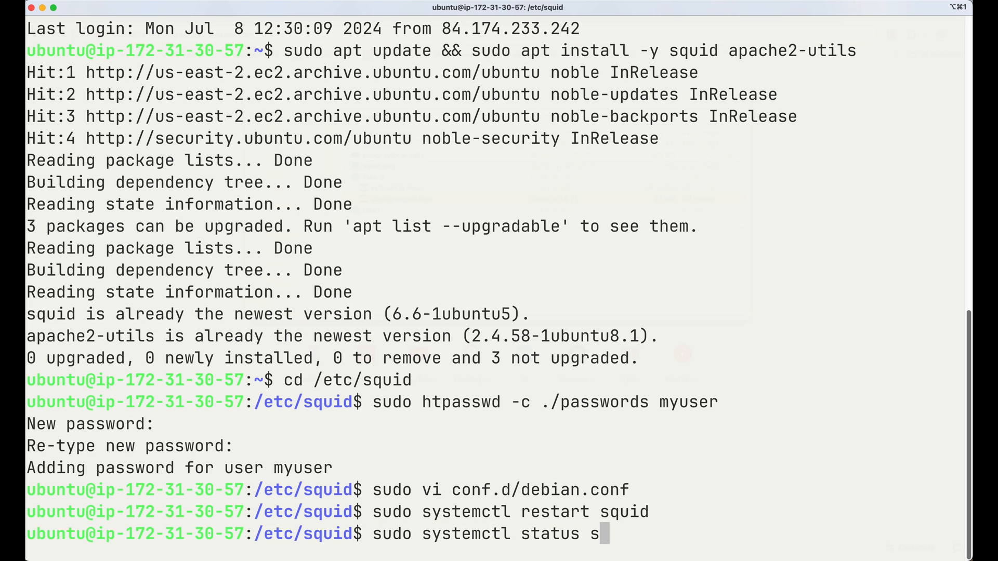
key(enter)
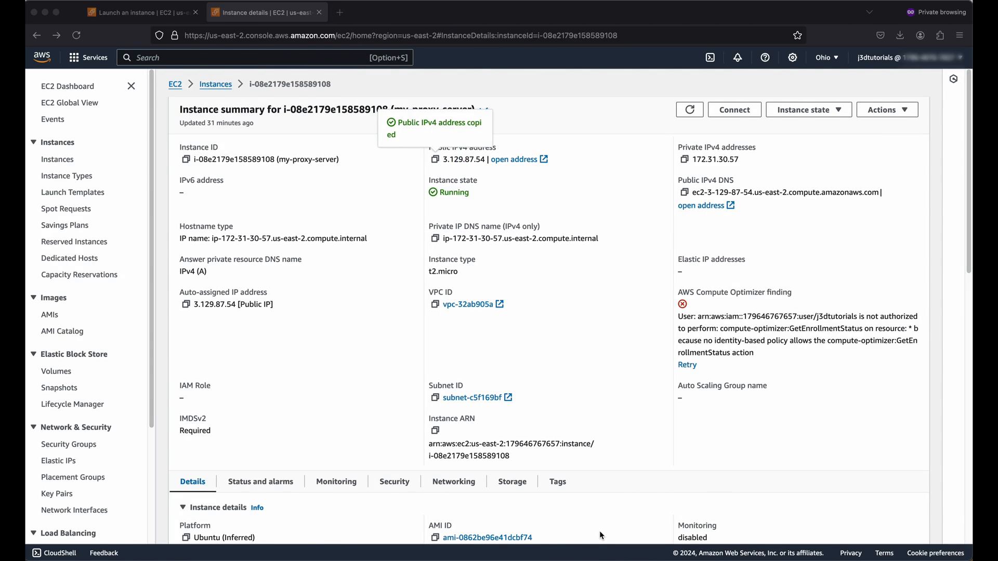
mouse_move(388, 248)
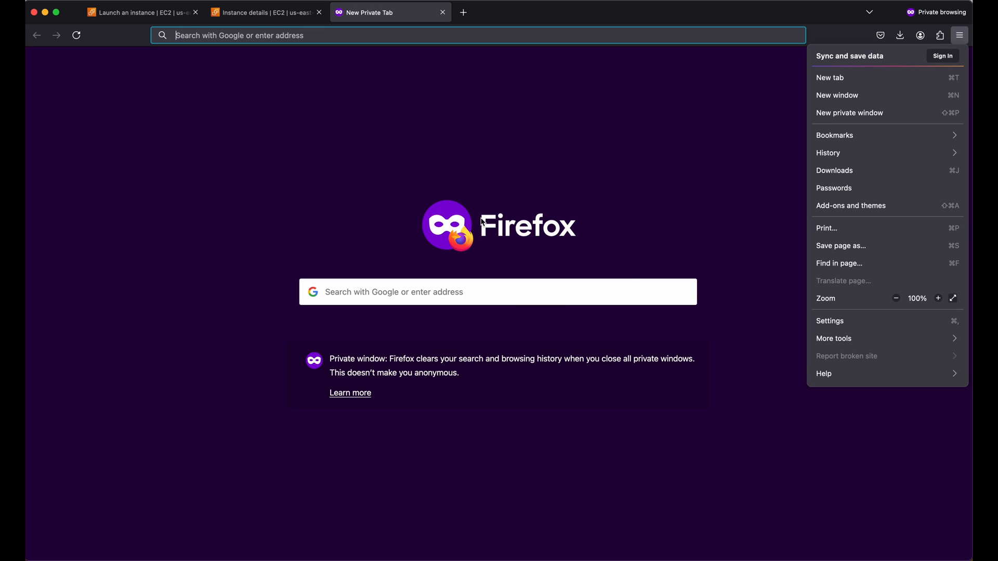
mouse_move(515, 233)
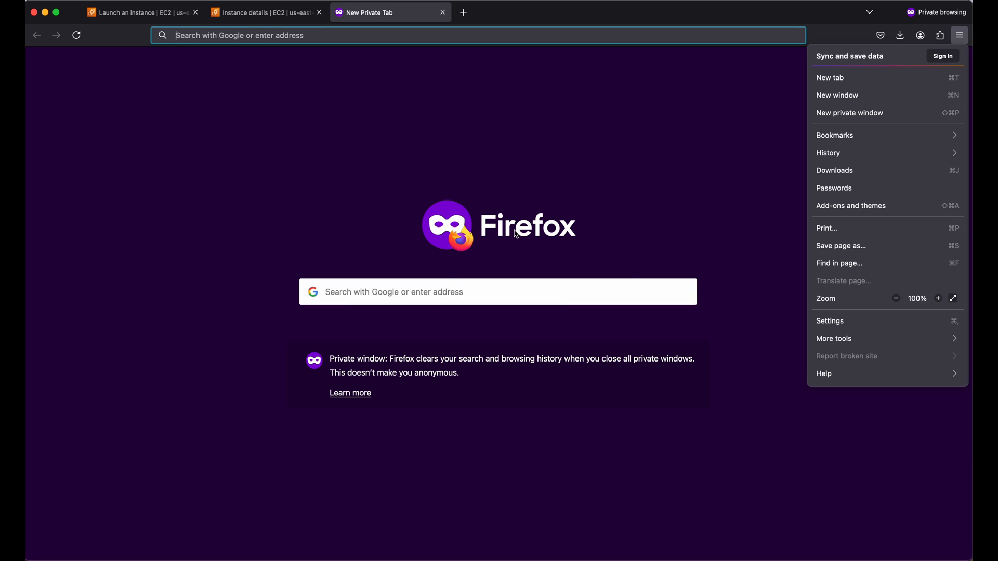
mouse_move(773, 381)
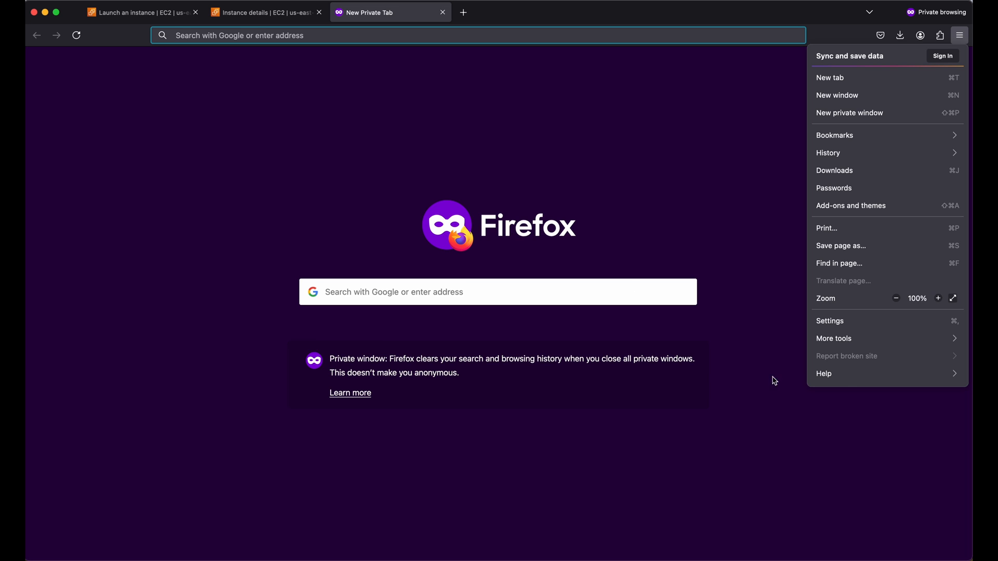
Reach Firefox's connection settings and choose manual proxy configuration
click(829, 321)
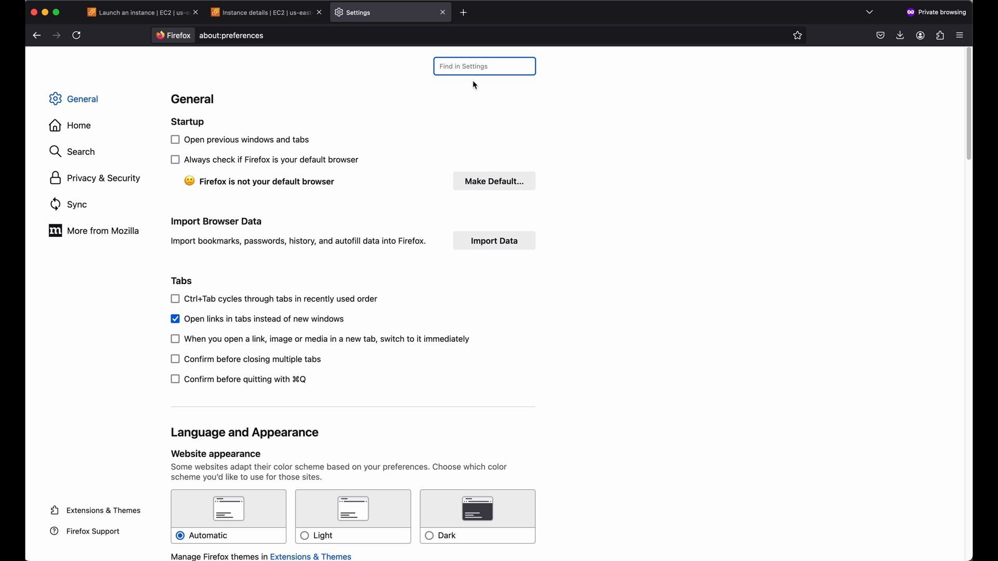
text(proxy)
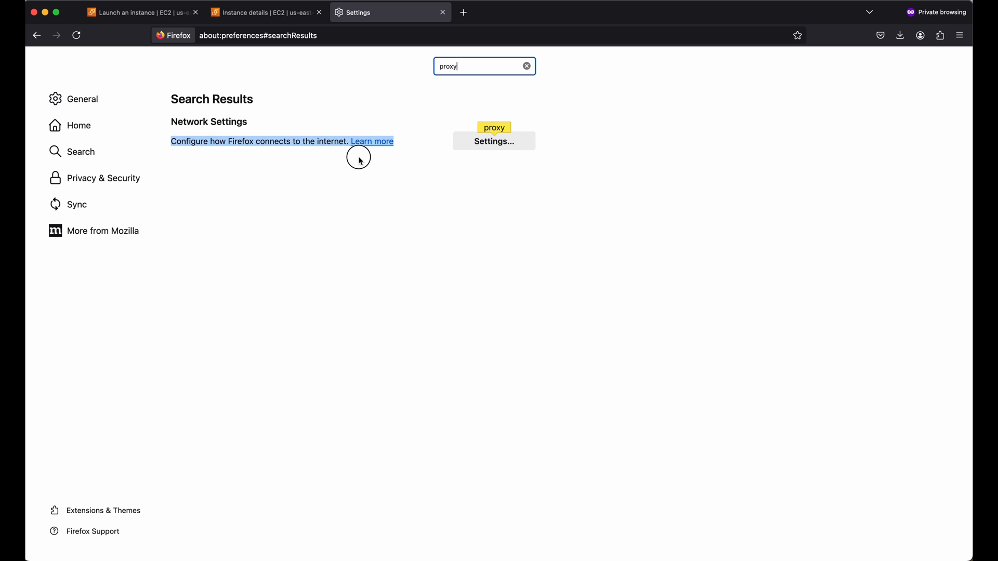
click(494, 140)
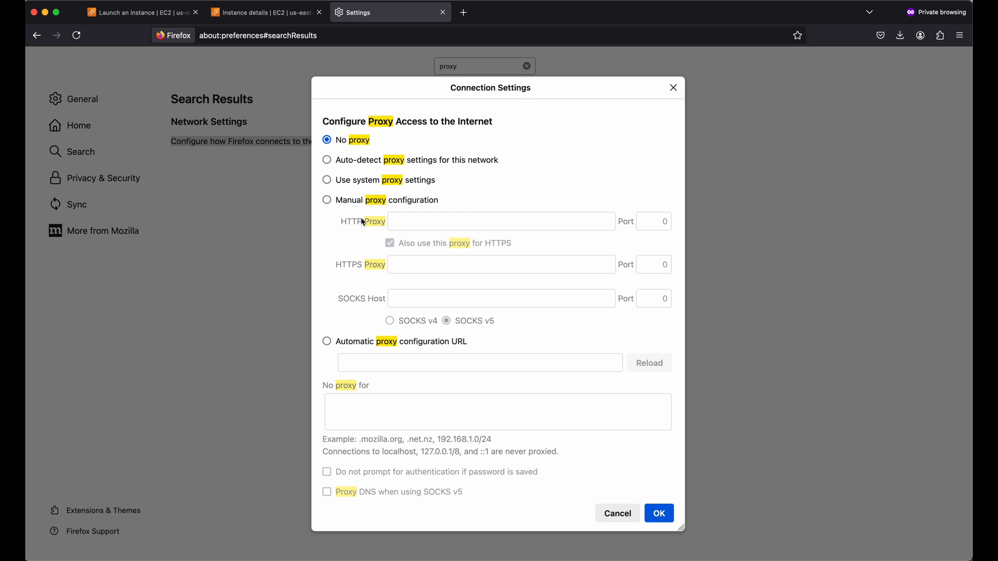
click(326, 199)
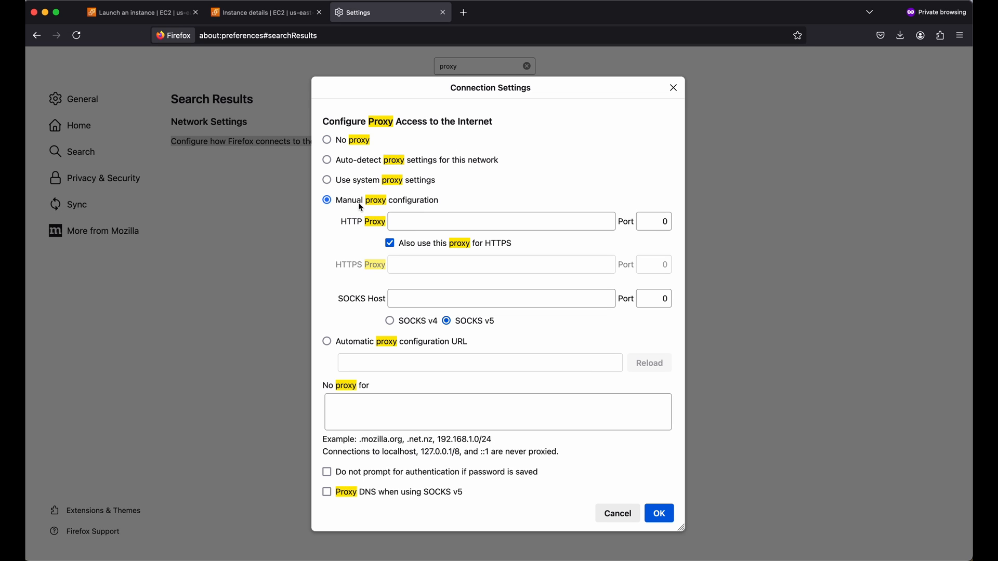
Set the proxy to 3.129.87.54 port 3128 for HTTP and HTTPS and save
click(500, 220)
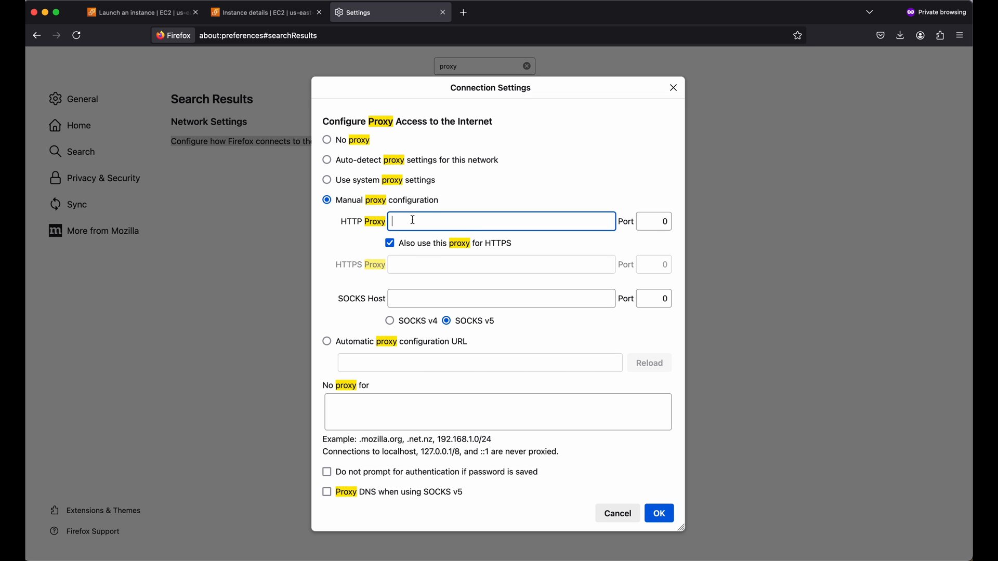
text(3.129.87.54)
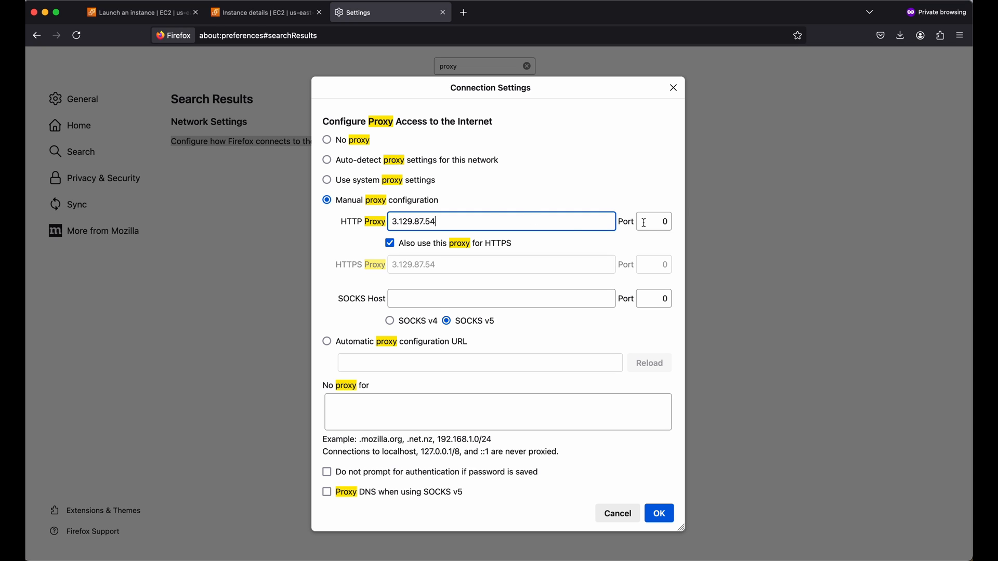
text(3128)
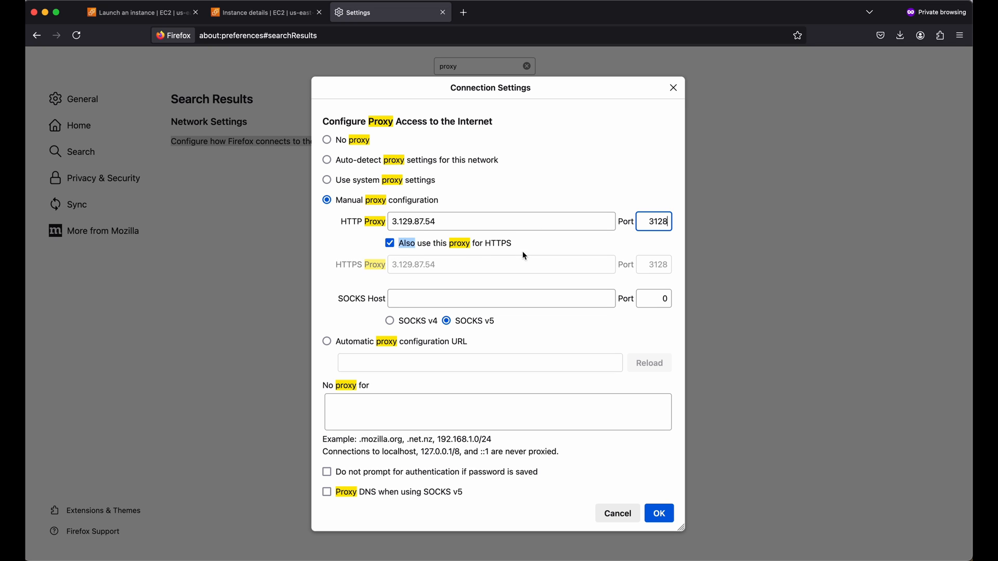
mouse_move(655, 544)
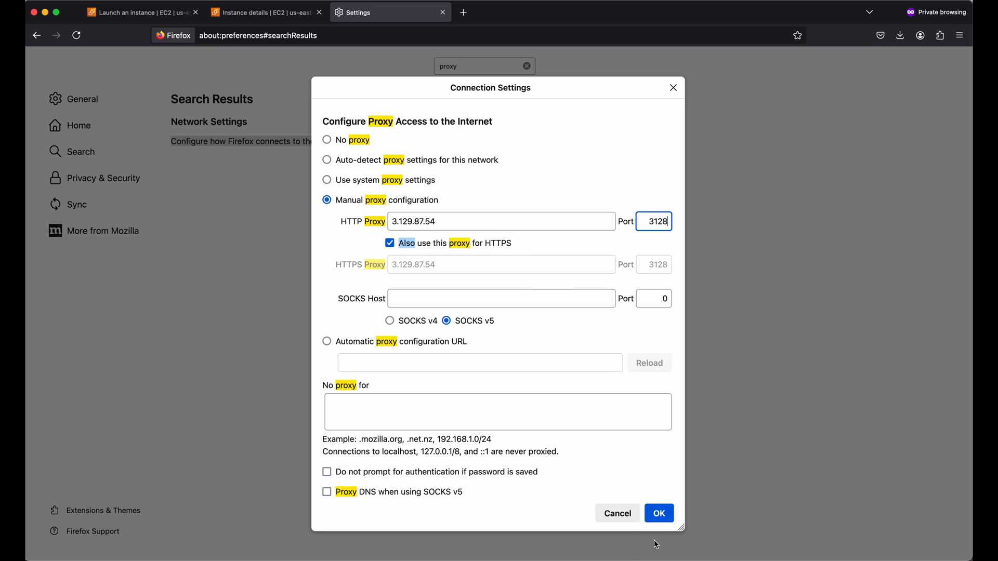
click(659, 514)
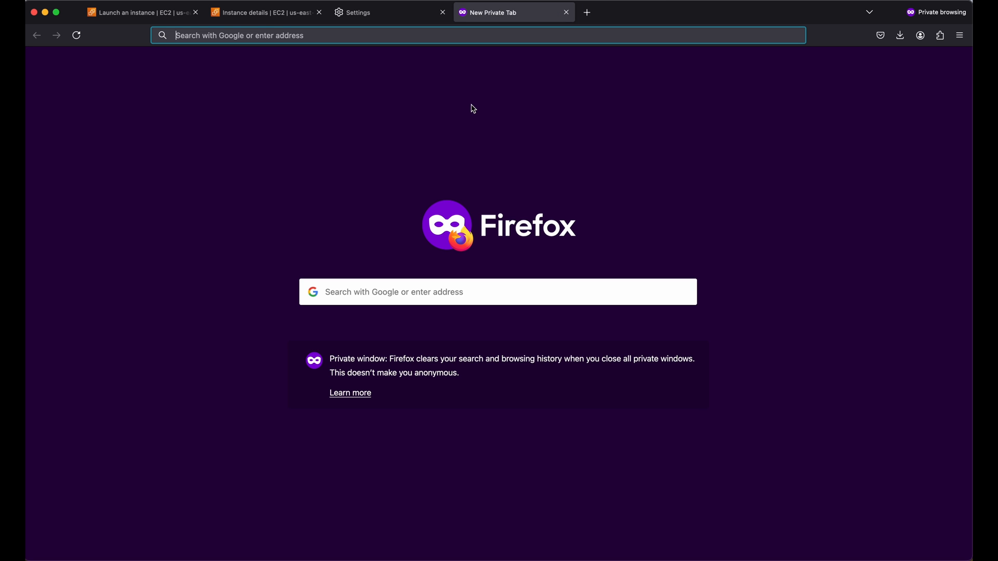
Search "what's my ip" and sign in to the proxy prompt as myuser
text(what's+my+ip)
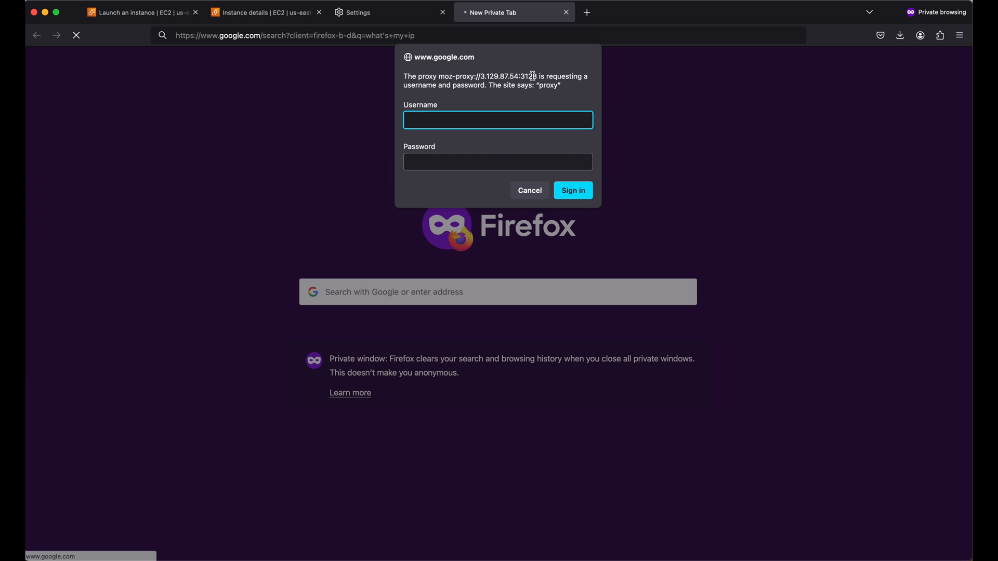
click(498, 119)
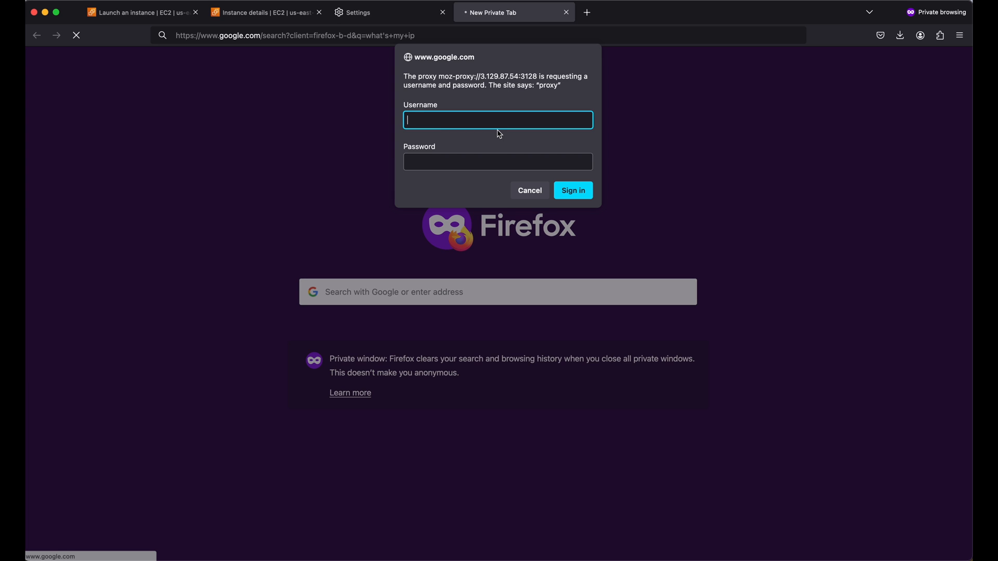
text(myuser)
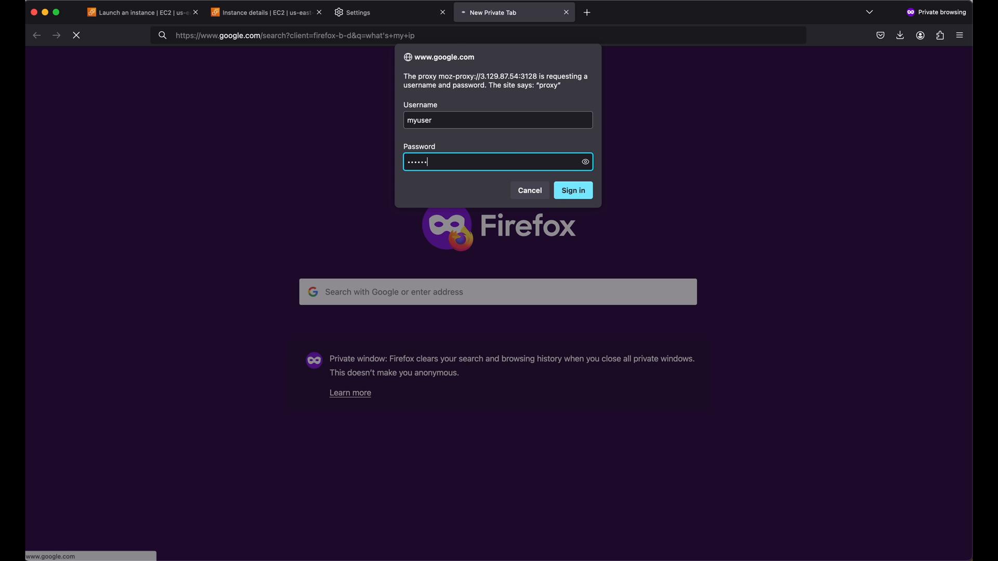
click(572, 190)
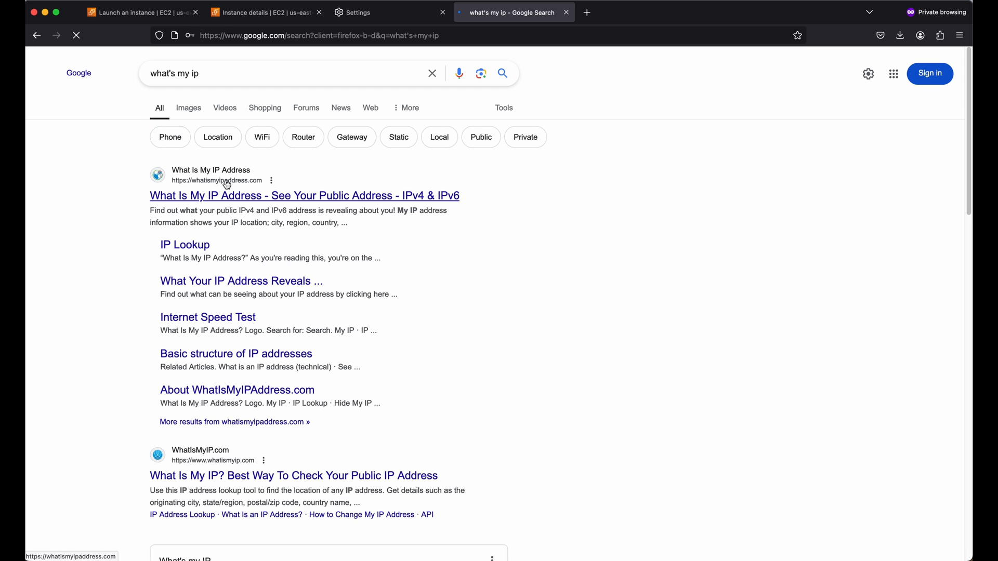
View whatismyipaddress.com and confirm it reports 3.129.87.54, the server's public IP
click(303, 195)
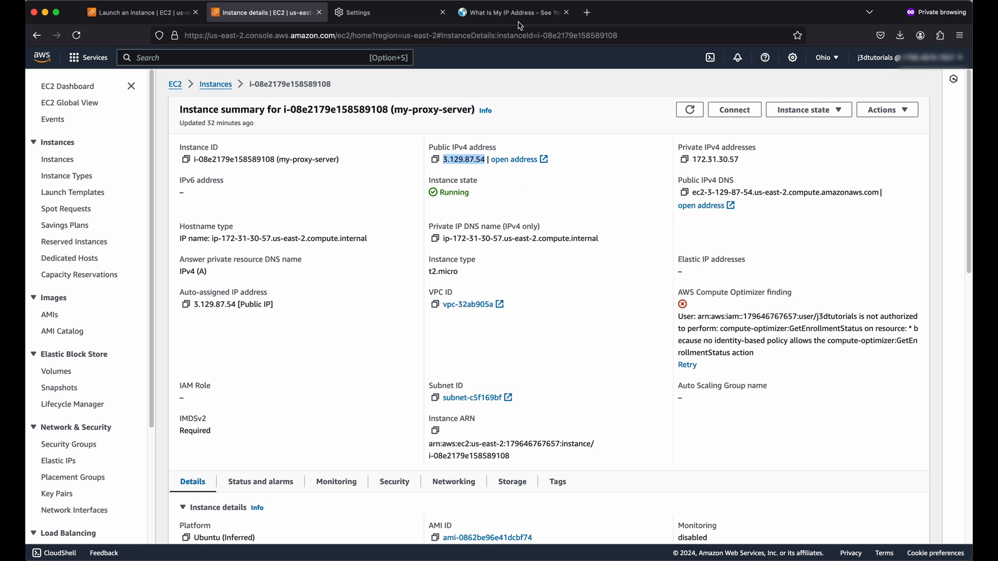
click(512, 13)
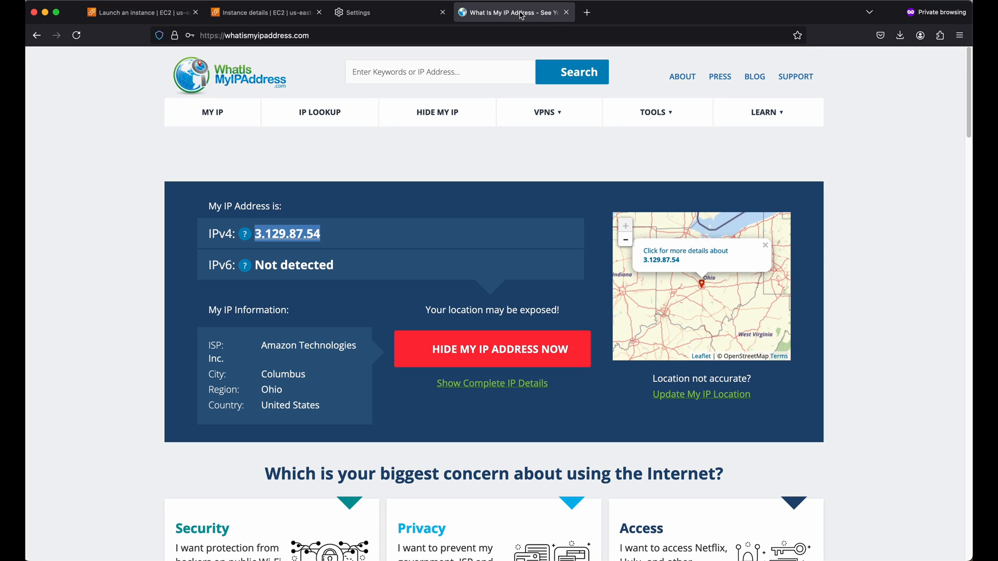